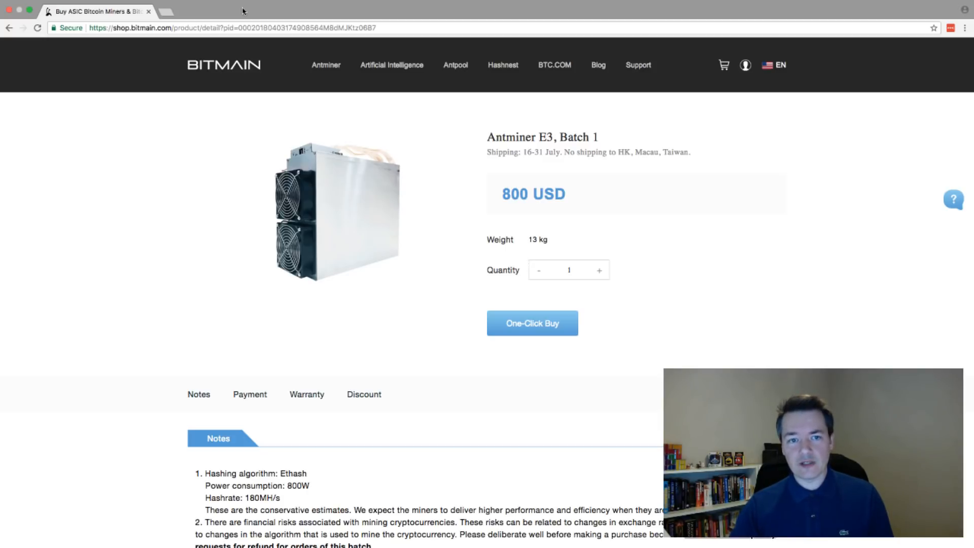
{"action": "mouse_move", "coordinate": [299, 134]}
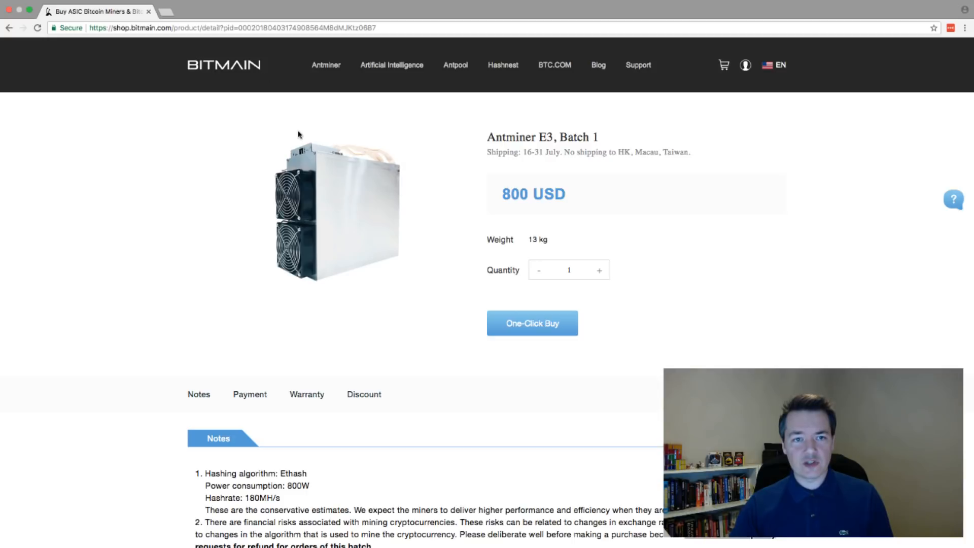
{"action": "mouse_move", "coordinate": [411, 143]}
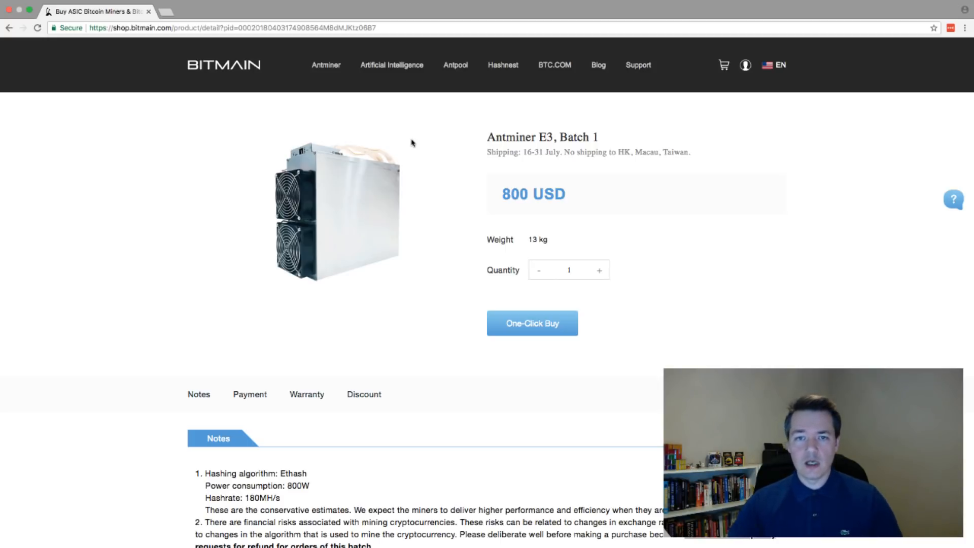
{"action": "mouse_move", "coordinate": [474, 212]}
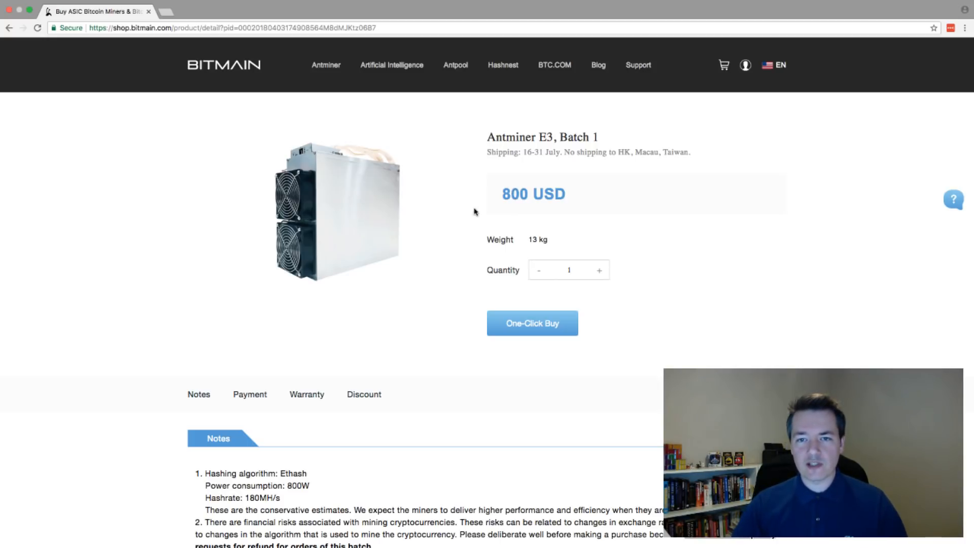
- Review the Antminer E3 listing's power consumption and hashrate specs on the Bitmain Shop page
{"action": "scroll", "scroll_direction": "down", "scroll_amount": 3}
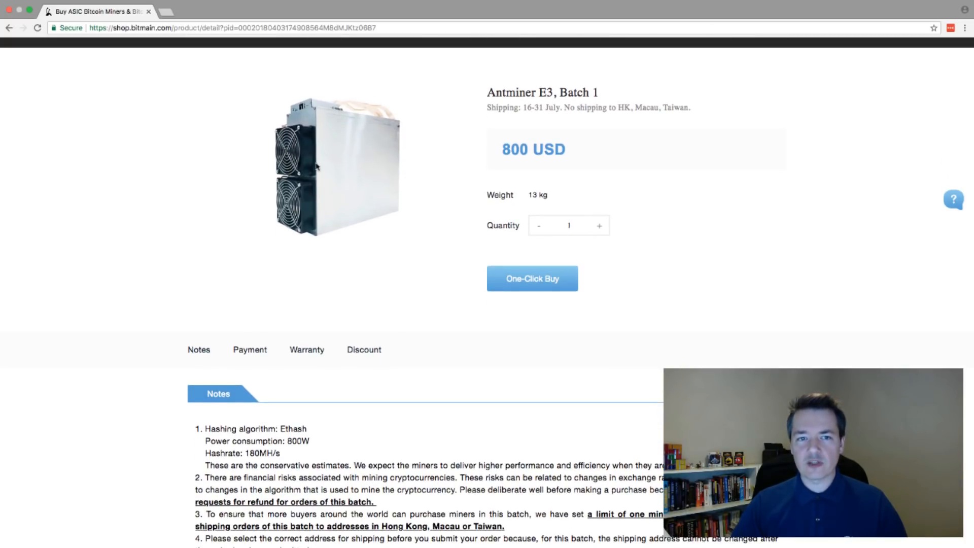
{"action": "mouse_move", "coordinate": [348, 199]}
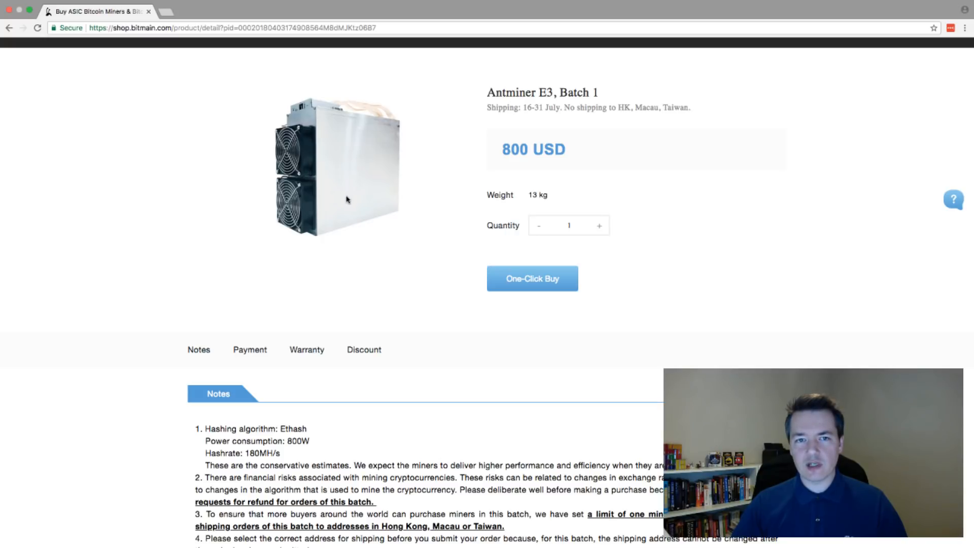
{"action": "mouse_move", "coordinate": [347, 201]}
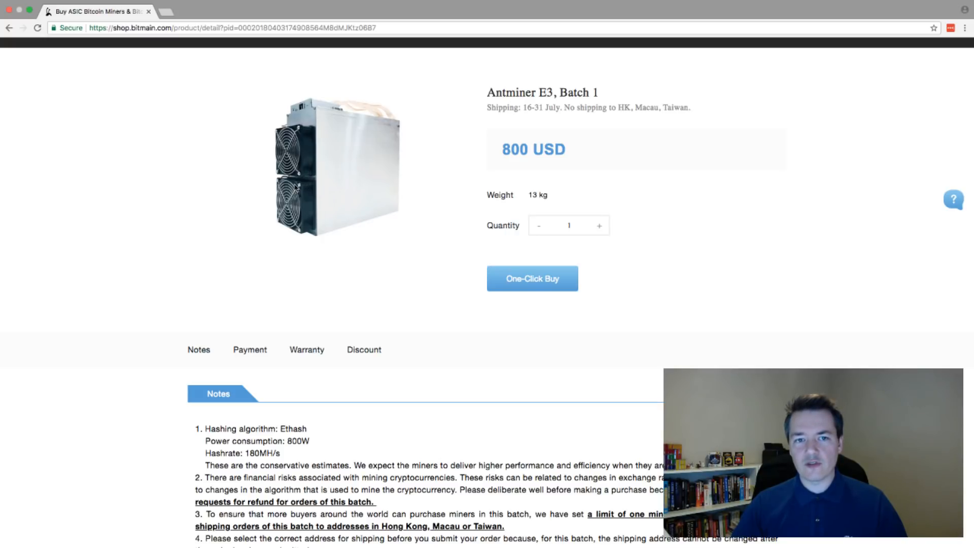
{"action": "mouse_move", "coordinate": [341, 160]}
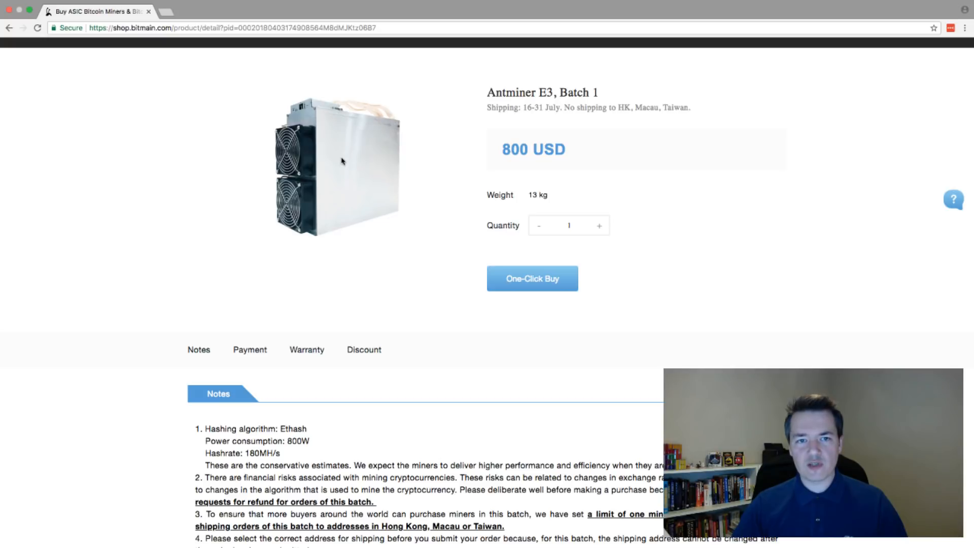
{"action": "mouse_move", "coordinate": [336, 209]}
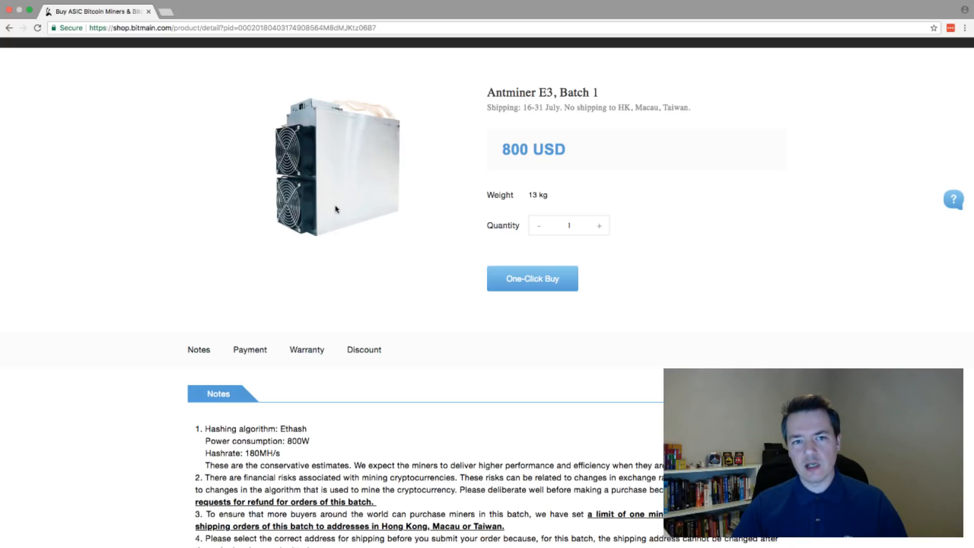
{"action": "mouse_move", "coordinate": [338, 217]}
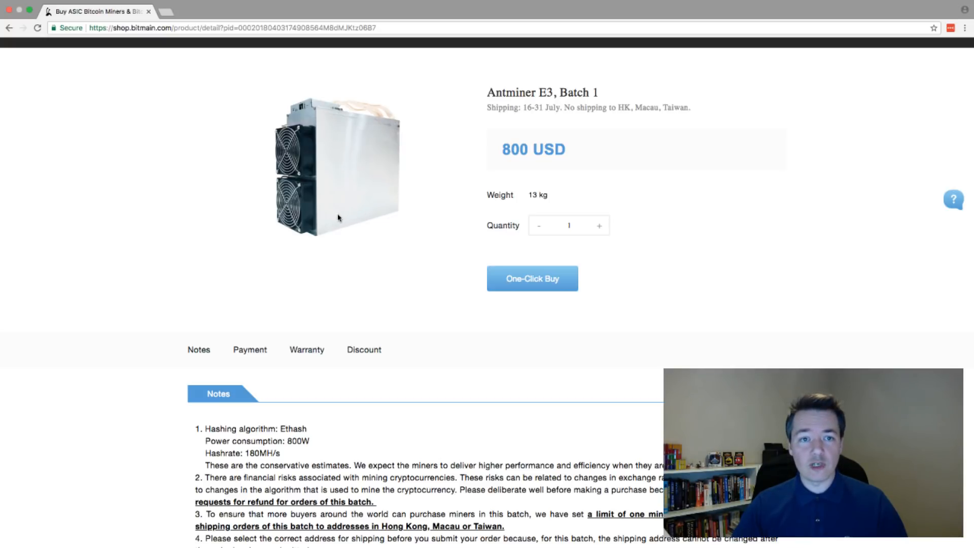
{"action": "mouse_move", "coordinate": [348, 245]}
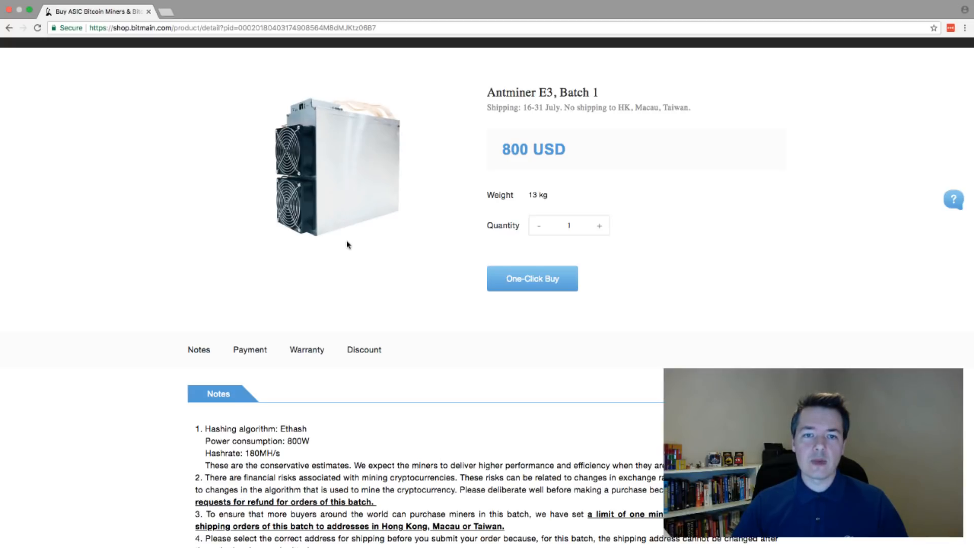
{"action": "mouse_move", "coordinate": [350, 247]}
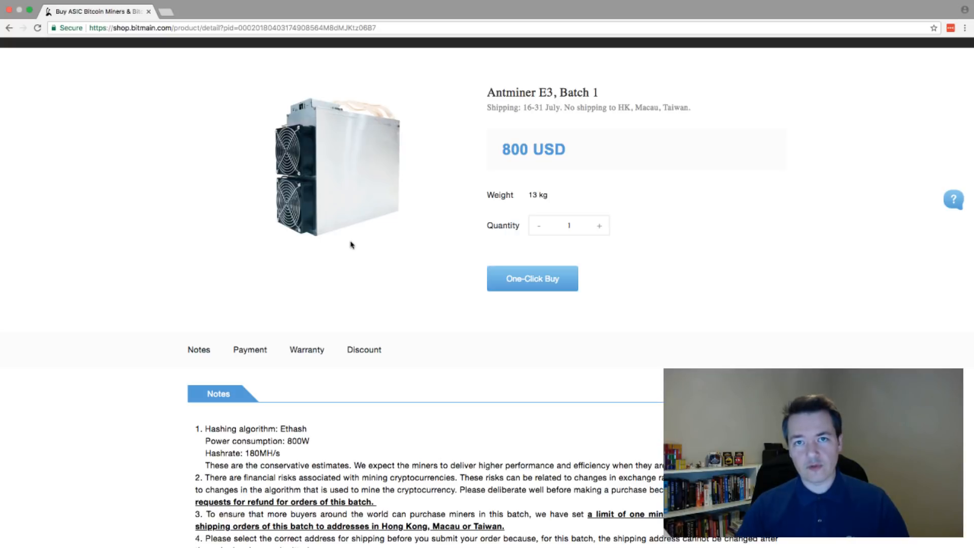
{"action": "mouse_move", "coordinate": [313, 157]}
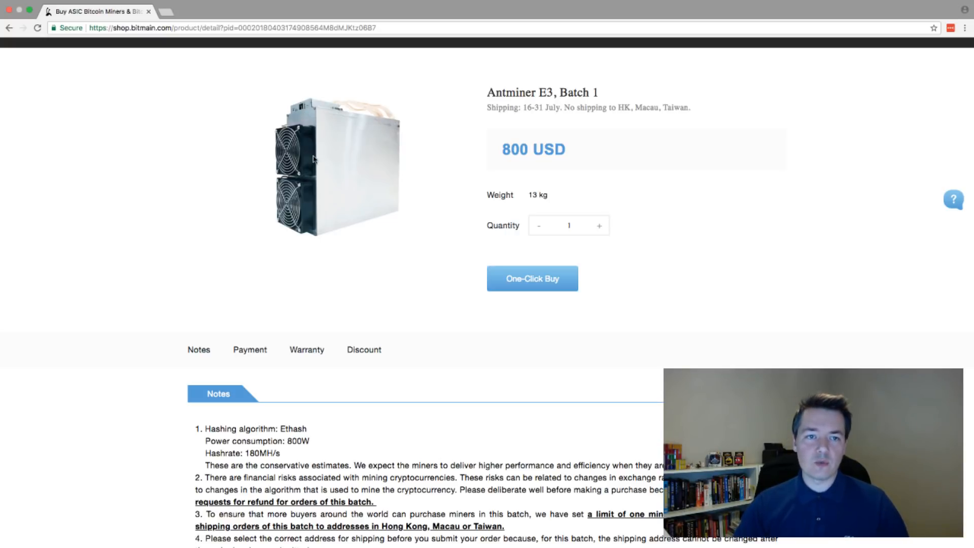
{"action": "mouse_move", "coordinate": [342, 183]}
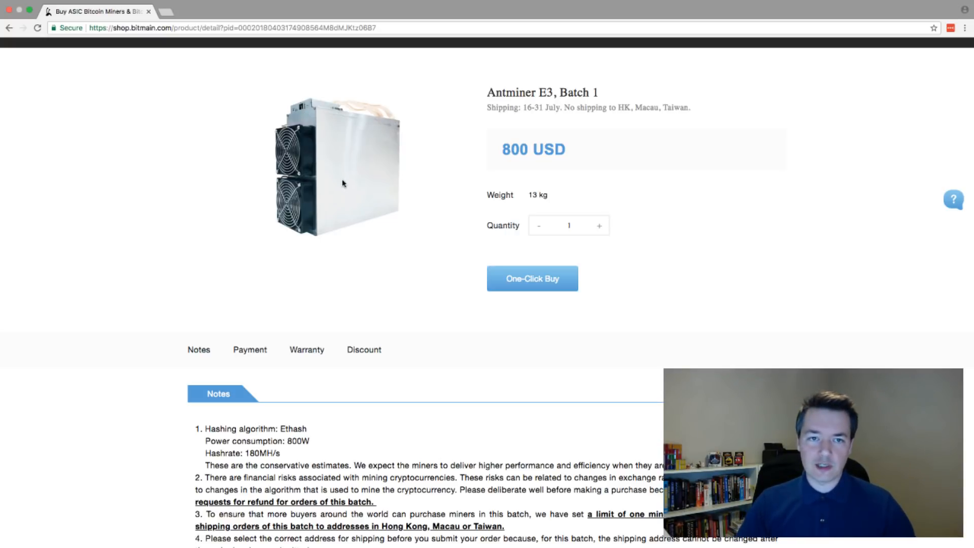
{"action": "mouse_move", "coordinate": [356, 179]}
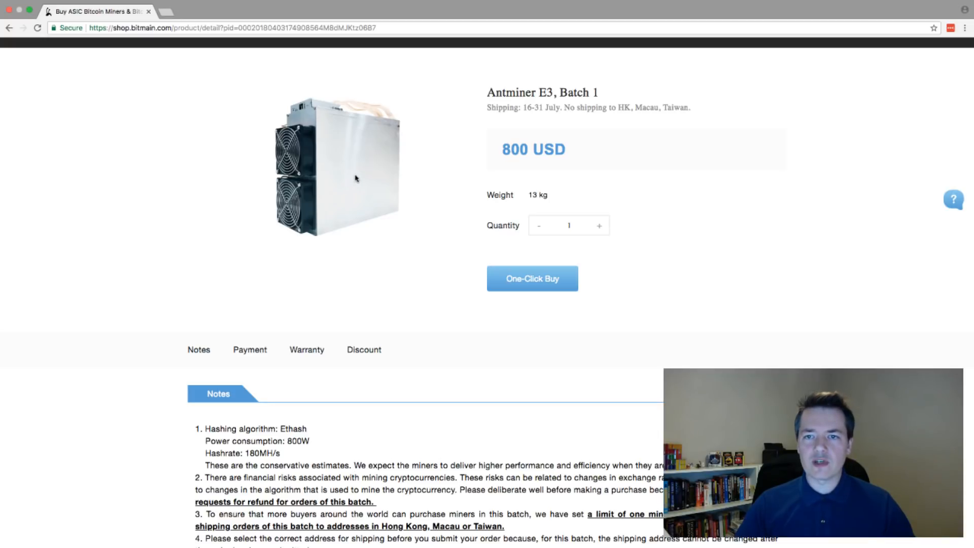
{"action": "mouse_move", "coordinate": [354, 181]}
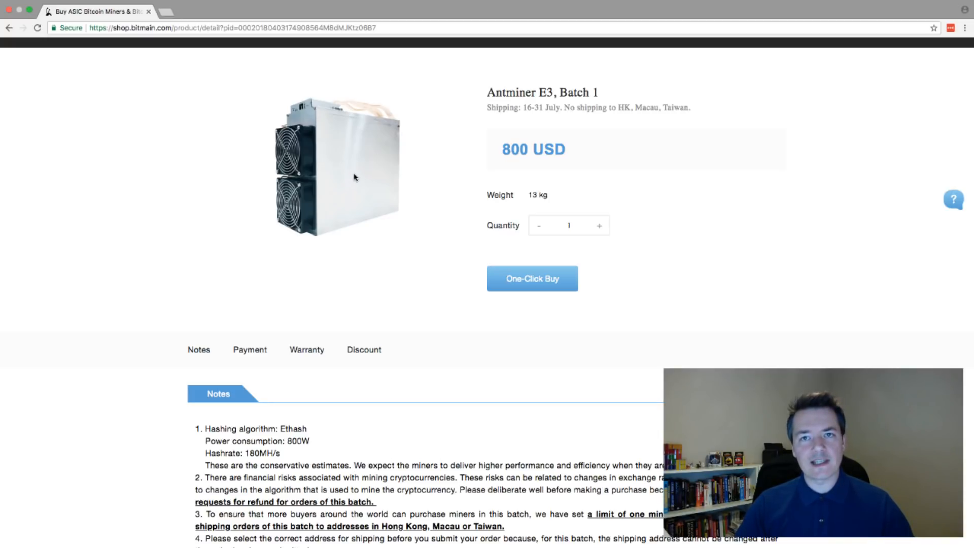
{"action": "mouse_move", "coordinate": [387, 160]}
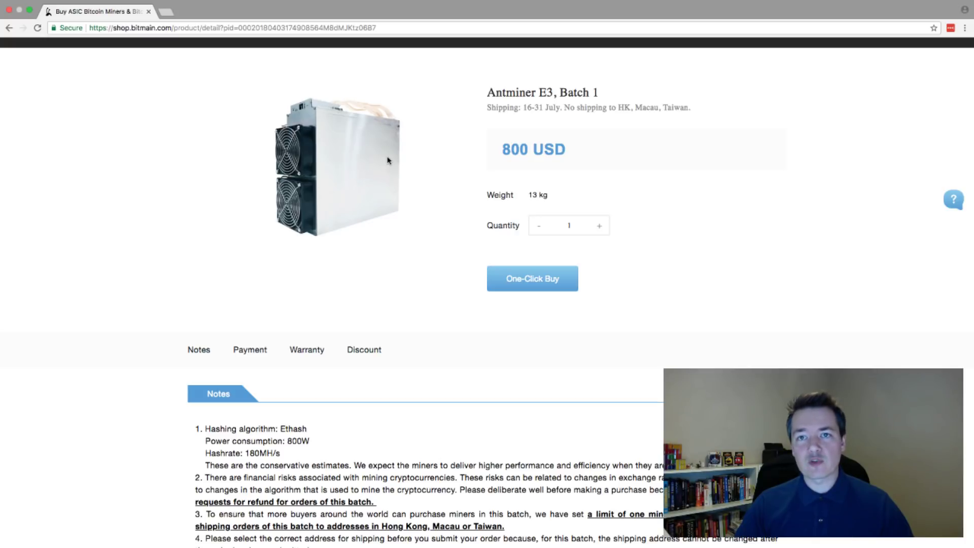
{"action": "mouse_move", "coordinate": [416, 199]}
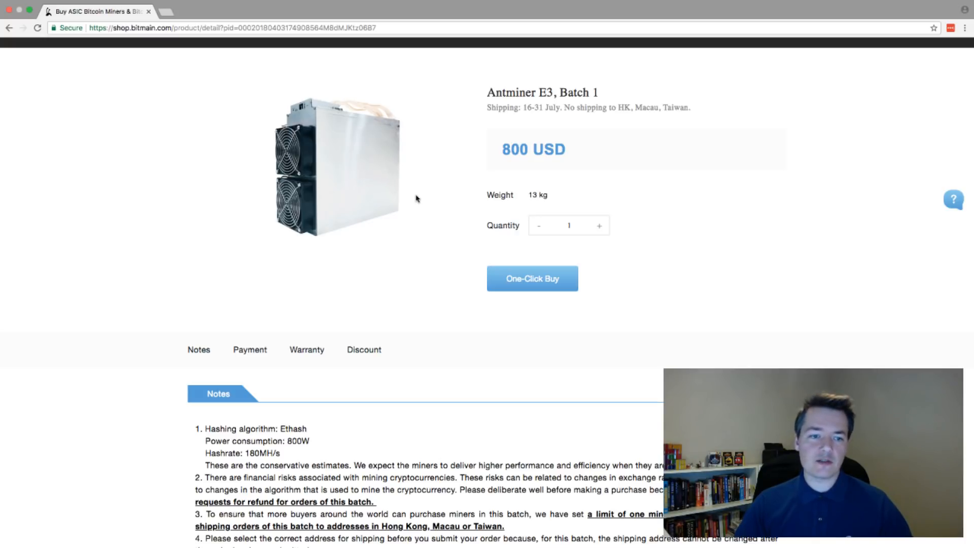
{"action": "scroll", "scroll_direction": "down", "scroll_amount": 3}
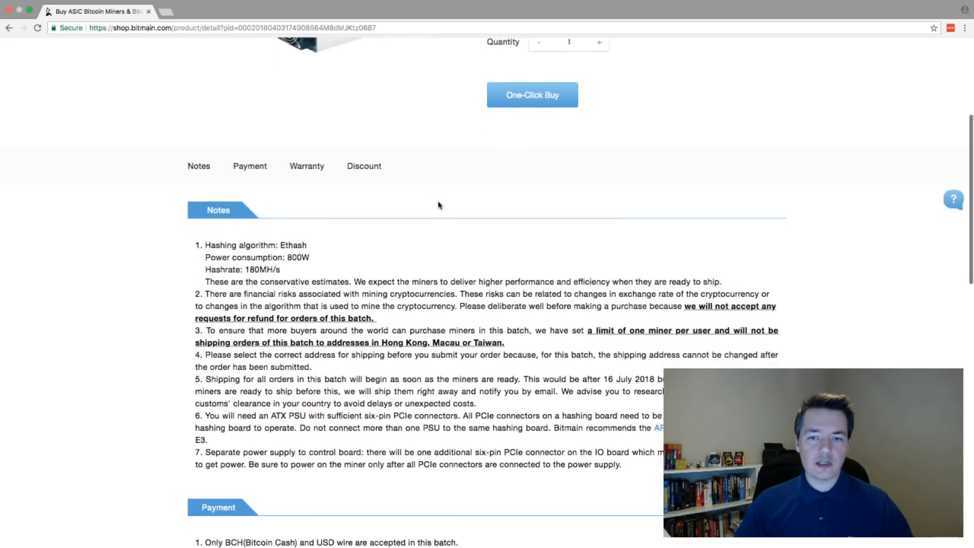
{"action": "scroll", "scroll_direction": "down", "scroll_amount": 3}
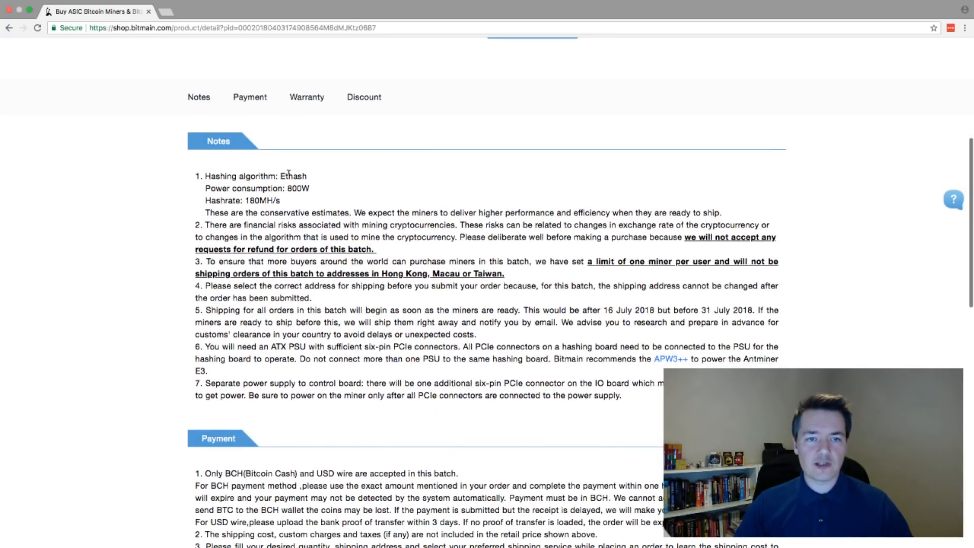
{"action": "double_click", "coordinate": [292, 176]}
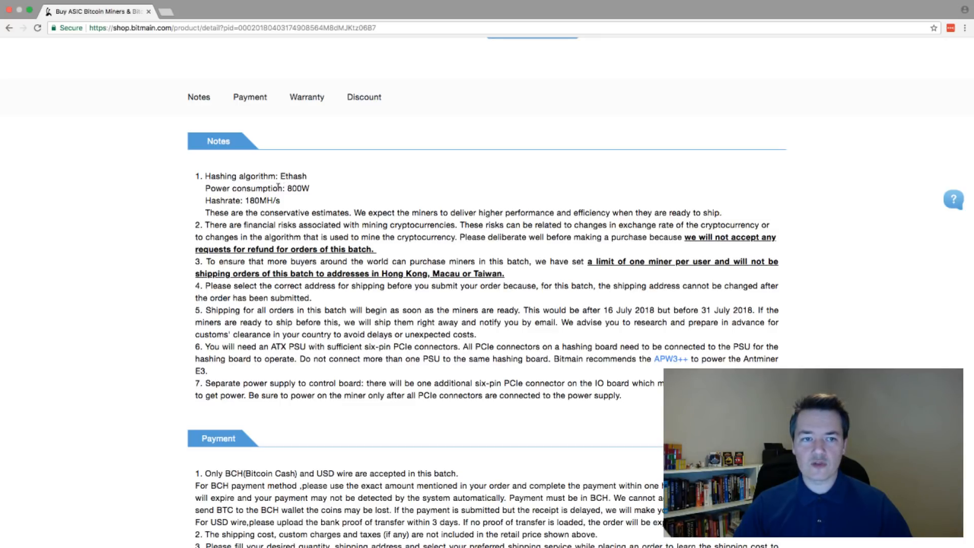
{"action": "double_click", "coordinate": [250, 200]}
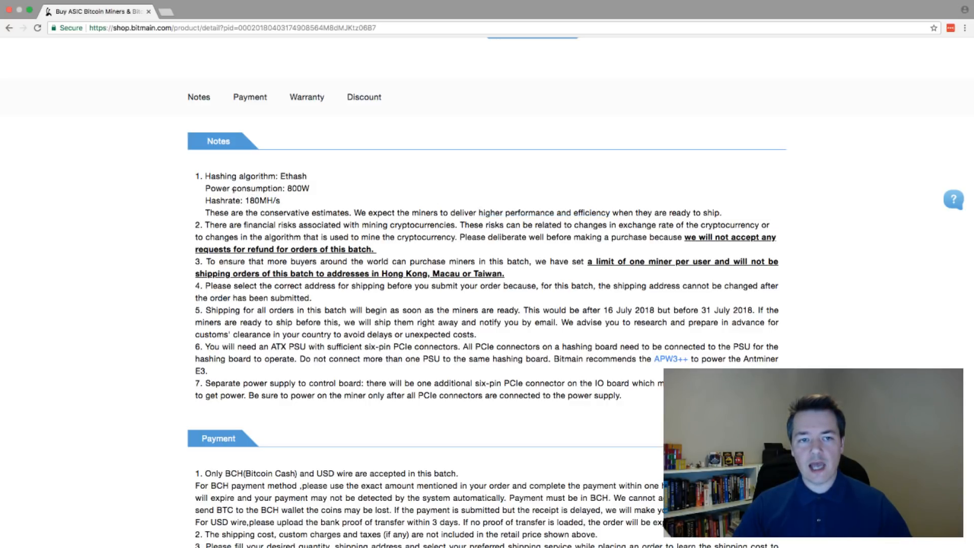
{"action": "left_click_drag", "start_coordinate": [202, 189], "coordinate": [289, 201]}
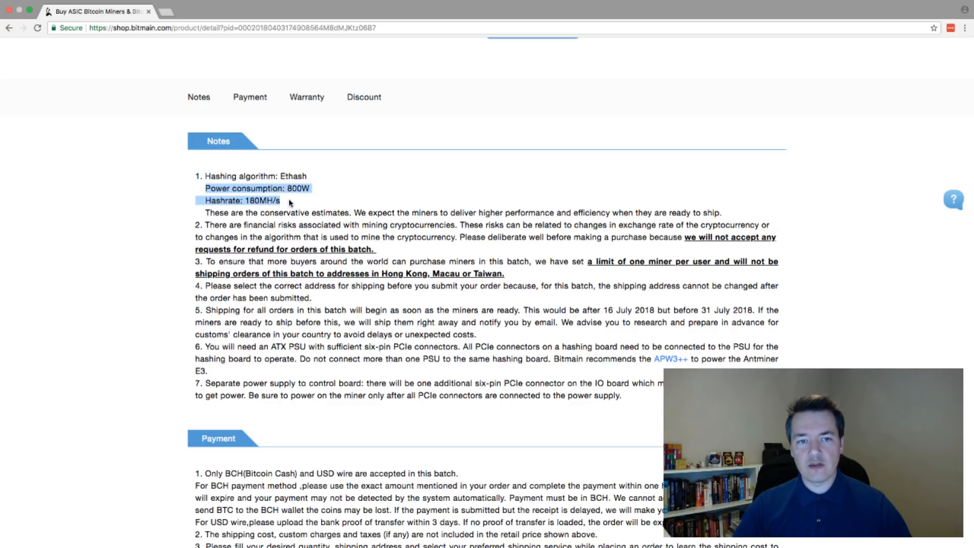
{"action": "left_click", "coordinate": [290, 202]}
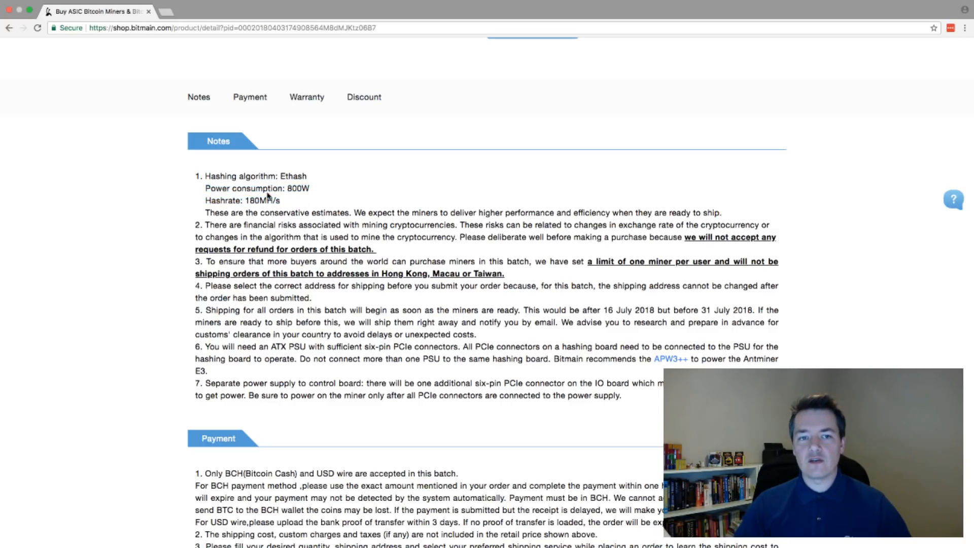
{"action": "mouse_move", "coordinate": [304, 201]}
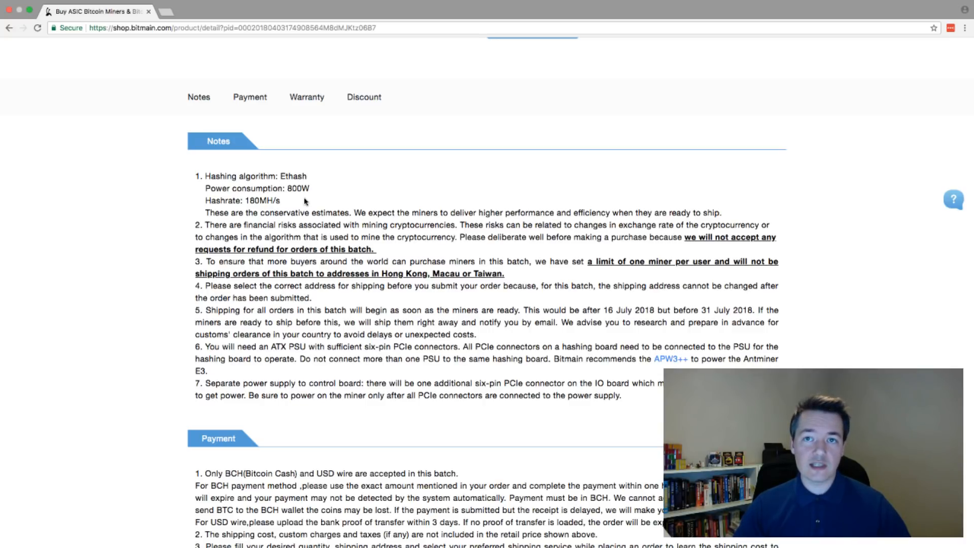
{"action": "mouse_move", "coordinate": [297, 196]}
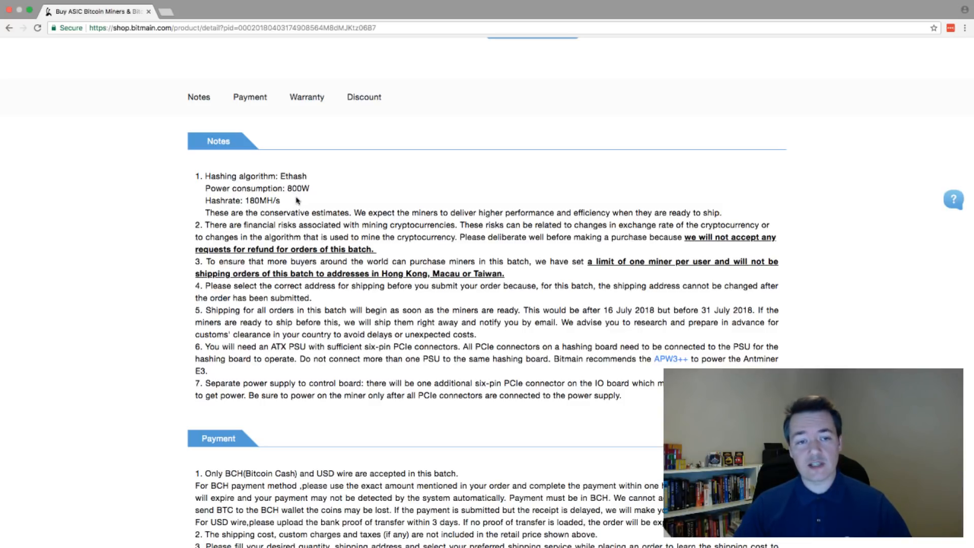
{"action": "double_click", "coordinate": [253, 189]}
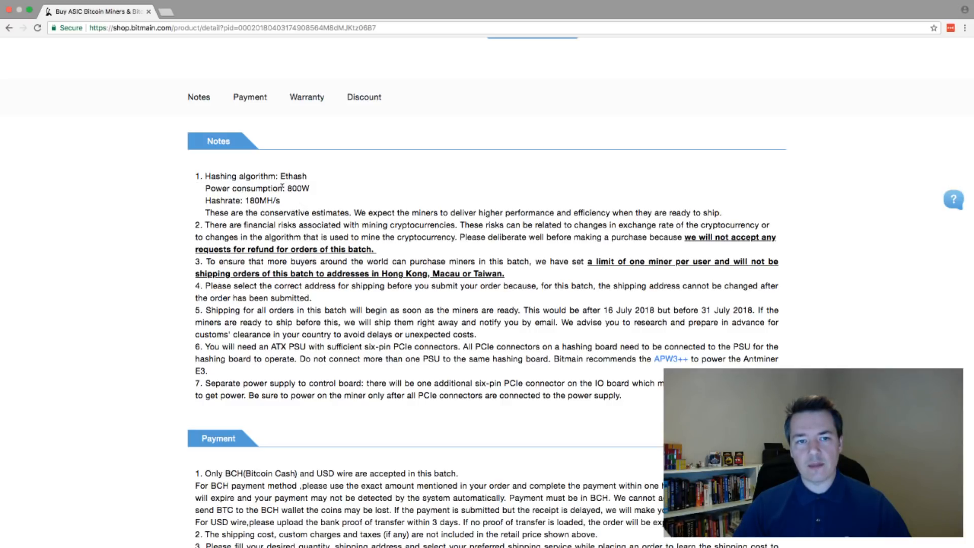
{"action": "mouse_move", "coordinate": [317, 208]}
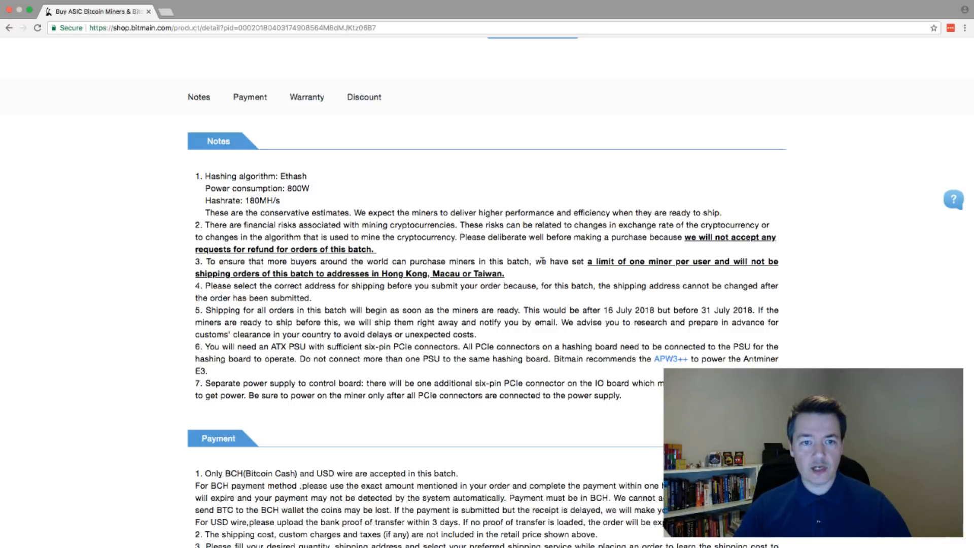
{"action": "mouse_move", "coordinate": [428, 281]}
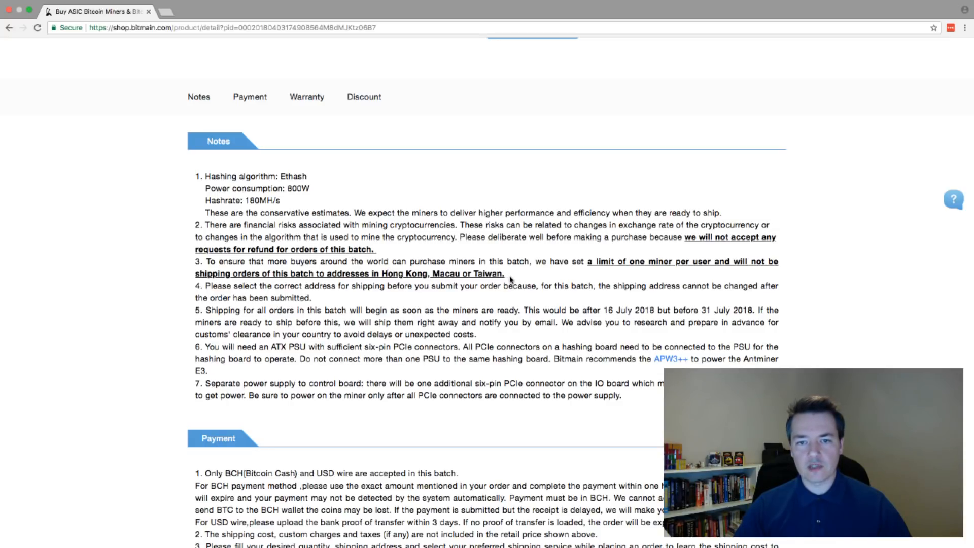
- Finish reading the E3 product details and switch to the WhatToMine GPU profitability calculator
{"action": "scroll", "scroll_direction": "down", "scroll_amount": 3}
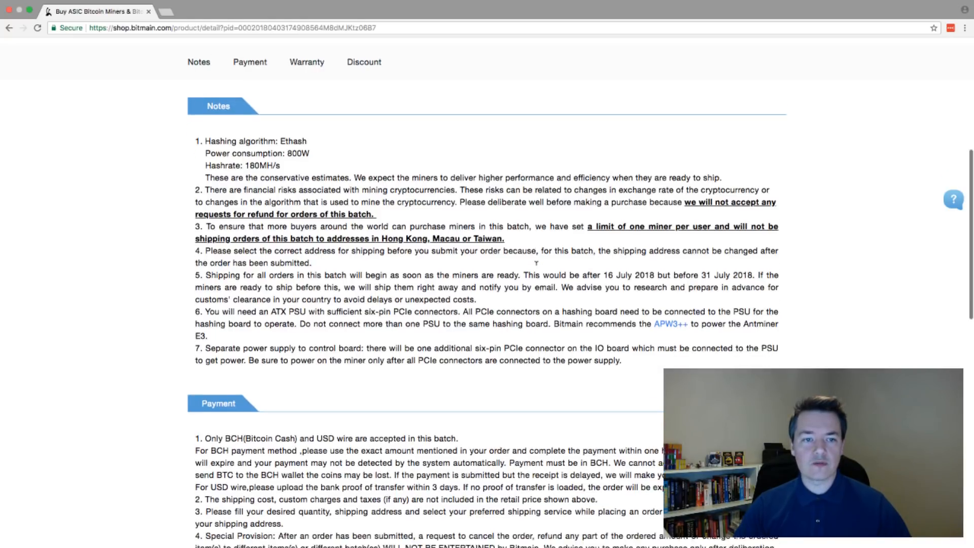
{"action": "scroll", "scroll_direction": "down", "scroll_amount": 3}
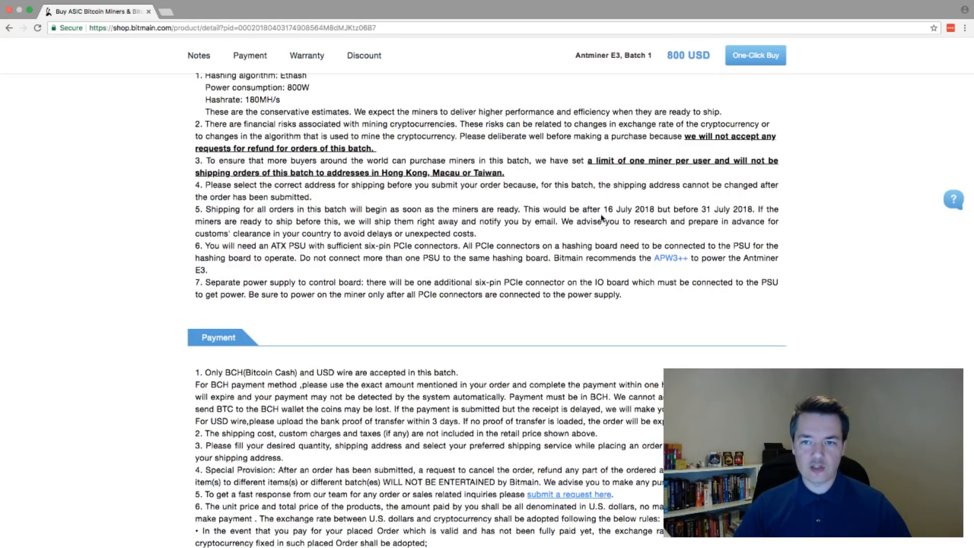
{"action": "scroll", "scroll_direction": "up", "scroll_amount": 3}
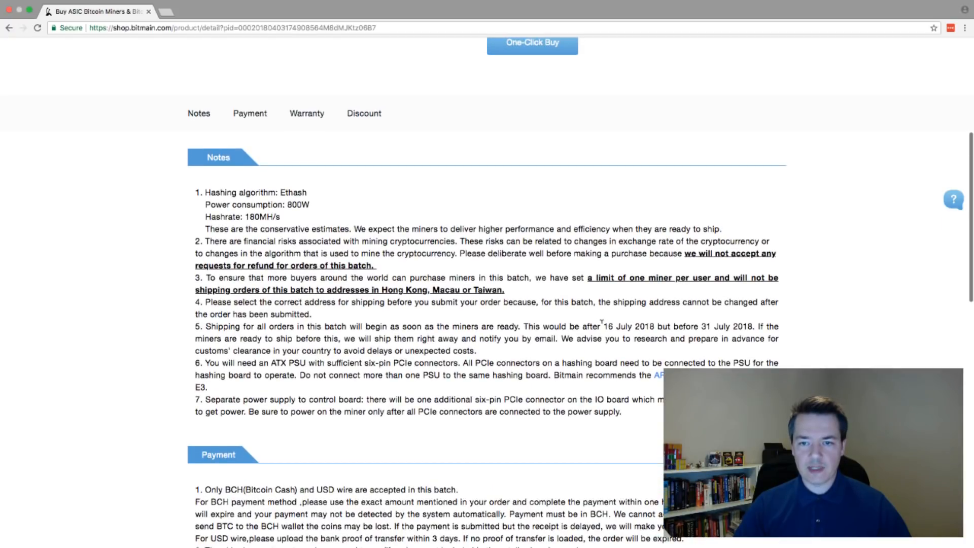
{"action": "double_click", "coordinate": [628, 326]}
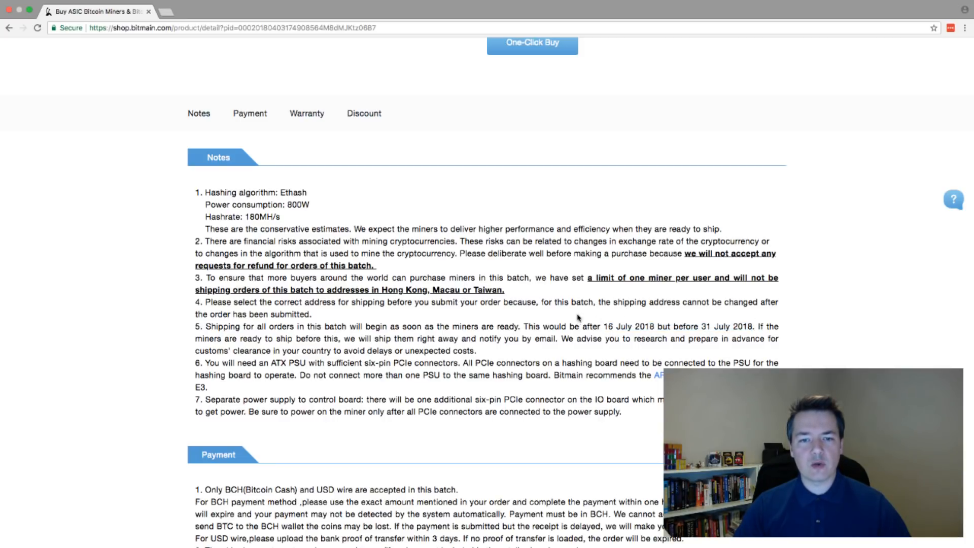
{"action": "mouse_move", "coordinate": [606, 324]}
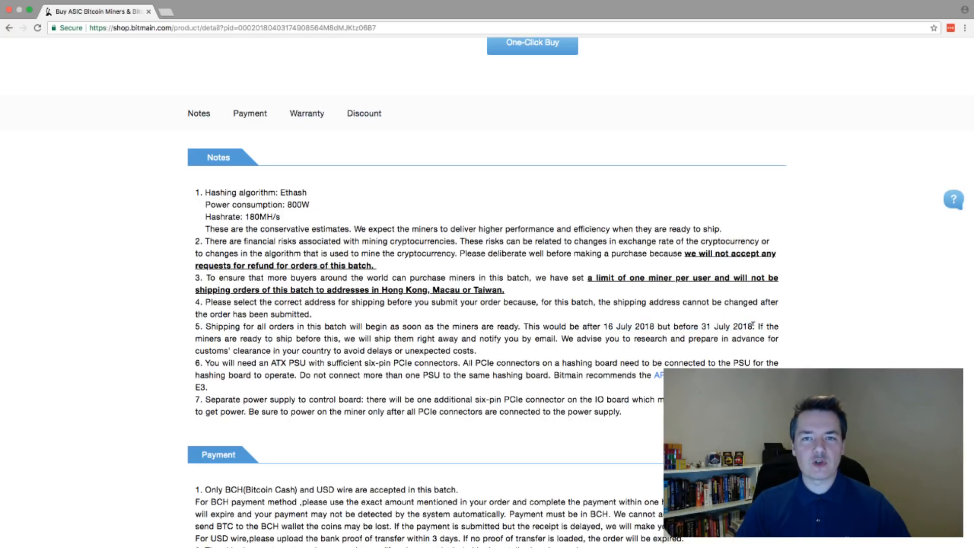
{"action": "mouse_move", "coordinate": [731, 348]}
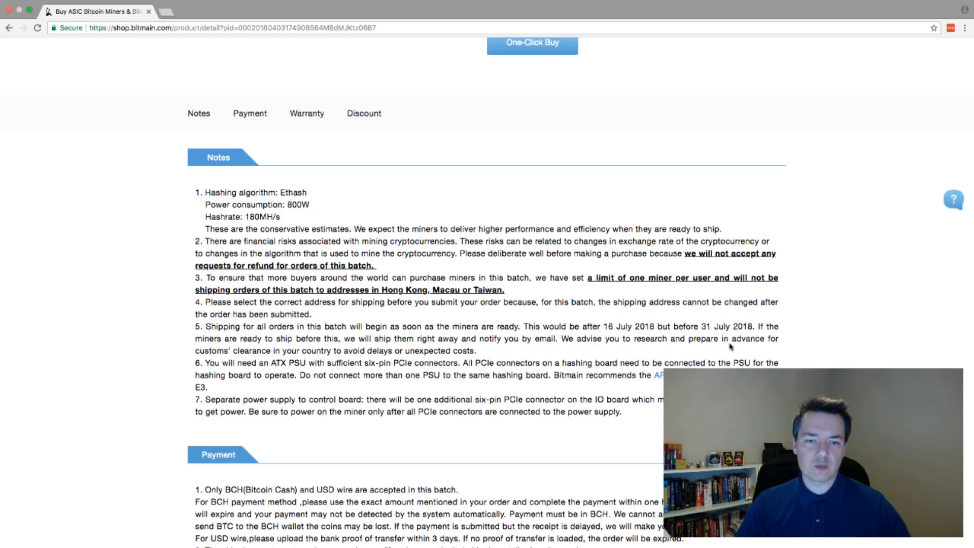
{"action": "mouse_move", "coordinate": [698, 348]}
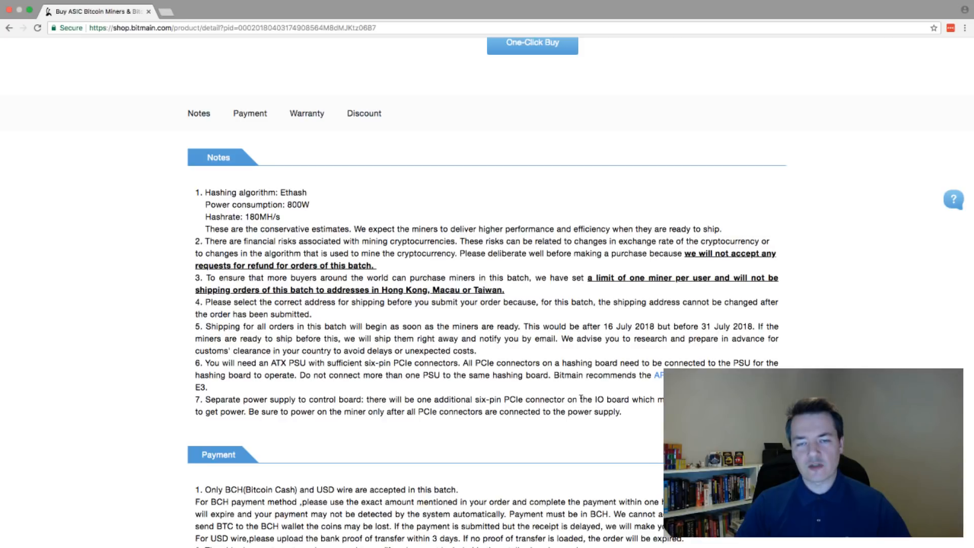
{"action": "mouse_move", "coordinate": [567, 392]}
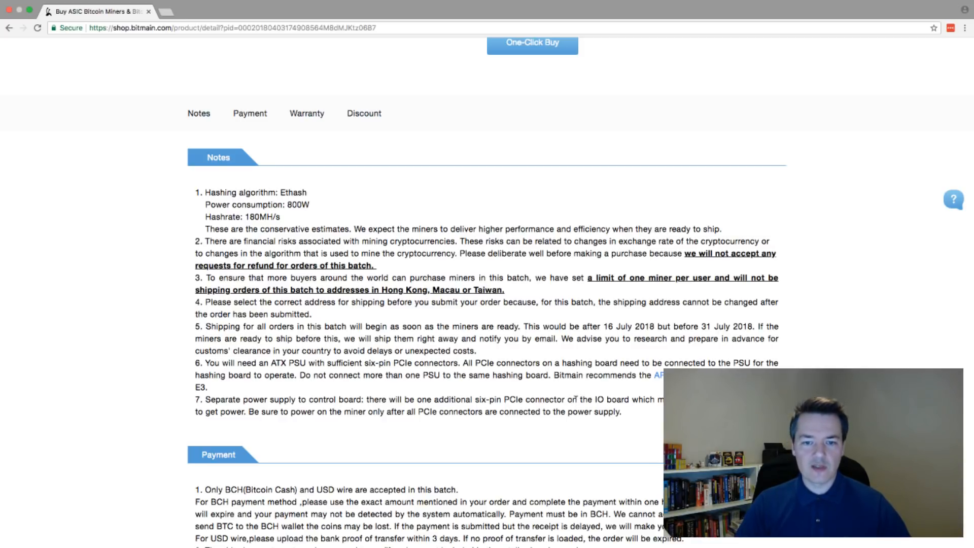
{"action": "mouse_move", "coordinate": [628, 412]}
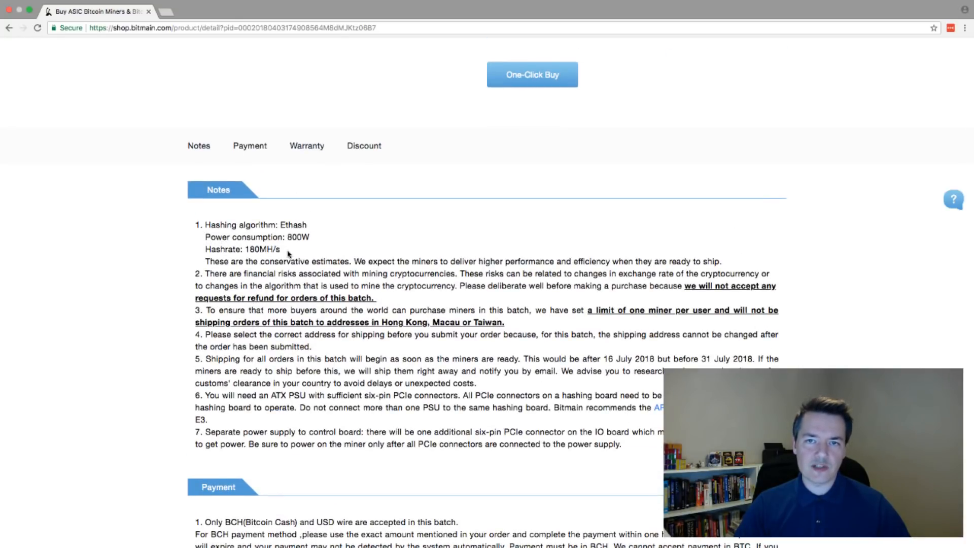
{"action": "scroll", "scroll_direction": "up", "scroll_amount": 3}
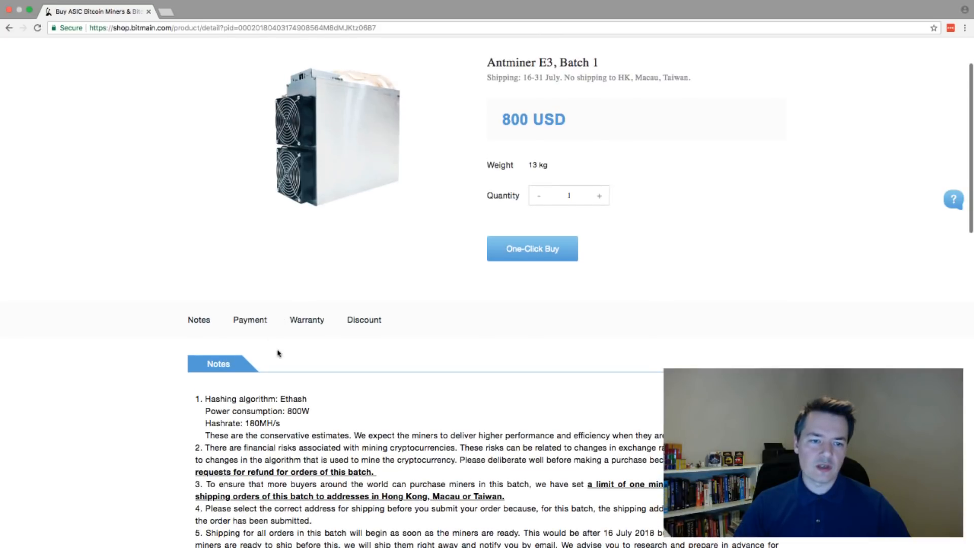
{"action": "mouse_move", "coordinate": [524, 157]}
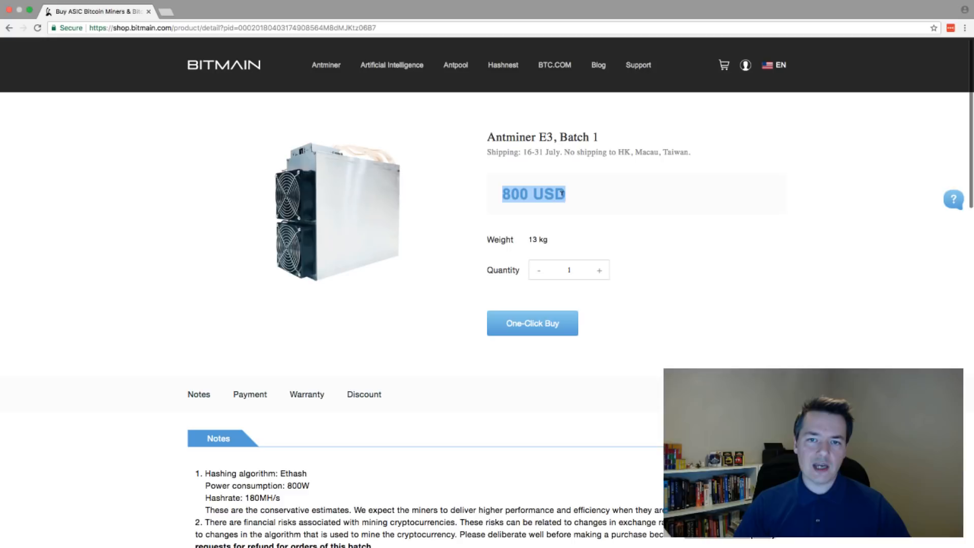
{"action": "mouse_move", "coordinate": [287, 494]}
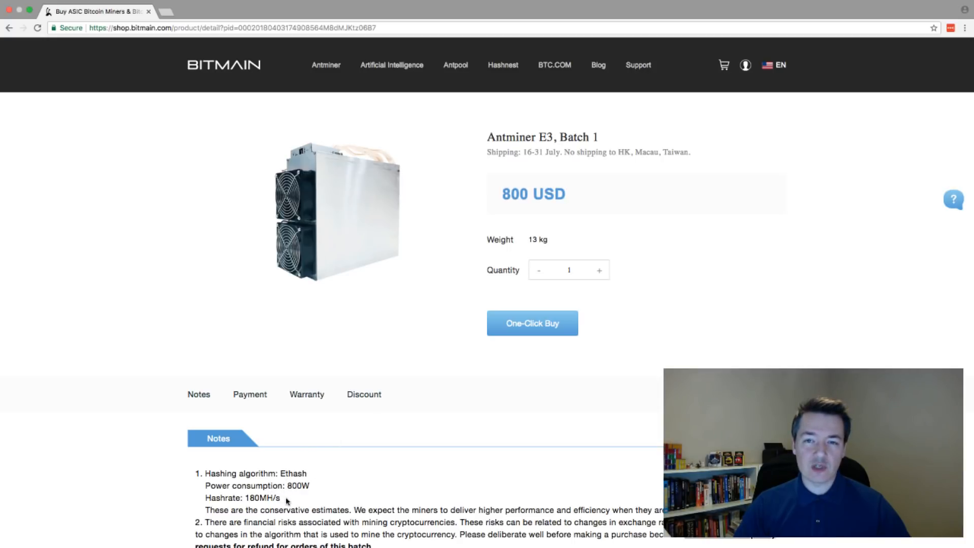
{"action": "mouse_move", "coordinate": [508, 211]}
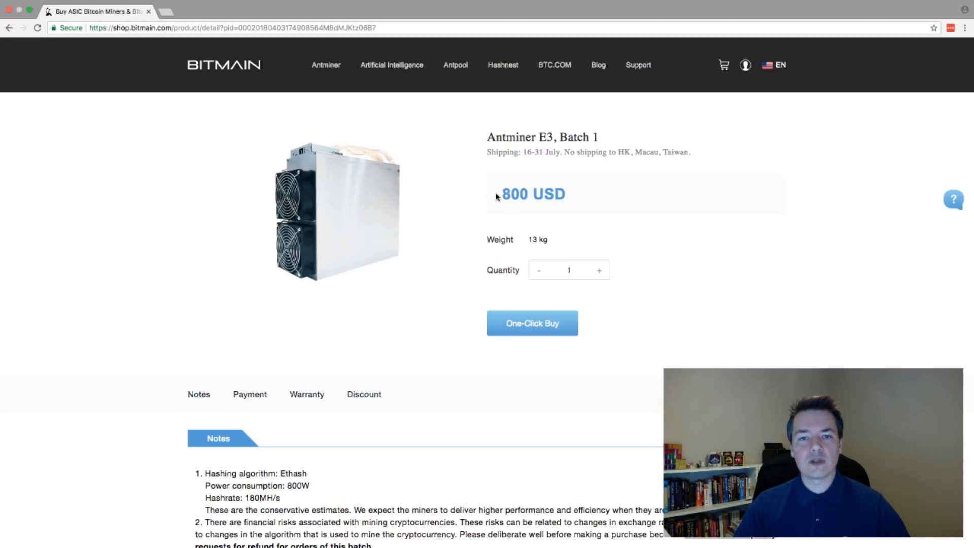
{"action": "mouse_move", "coordinate": [406, 374]}
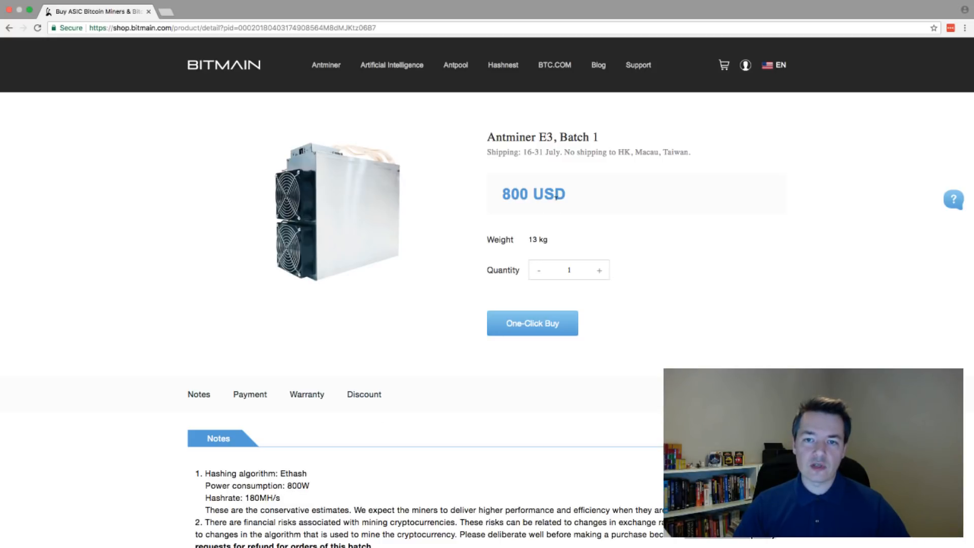
{"action": "mouse_move", "coordinate": [577, 206]}
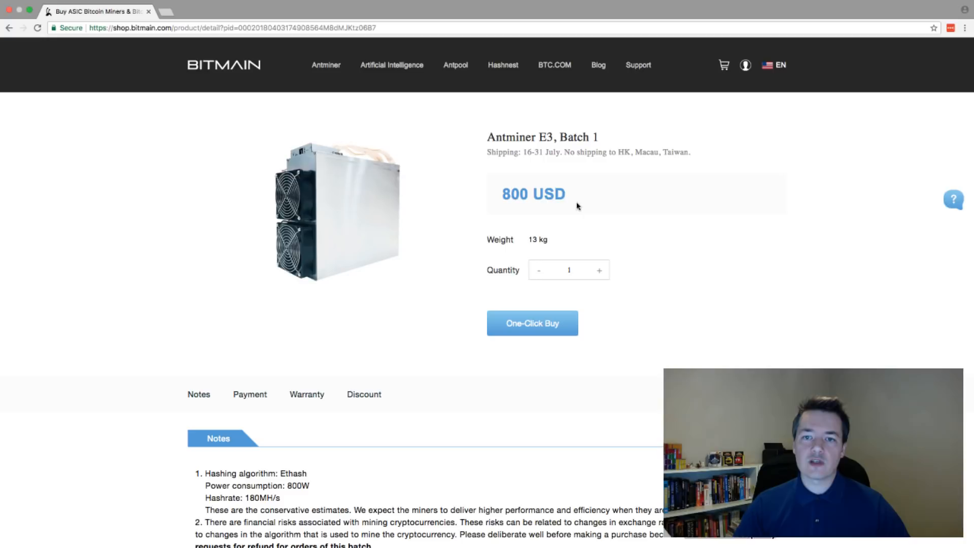
{"action": "mouse_move", "coordinate": [556, 196]}
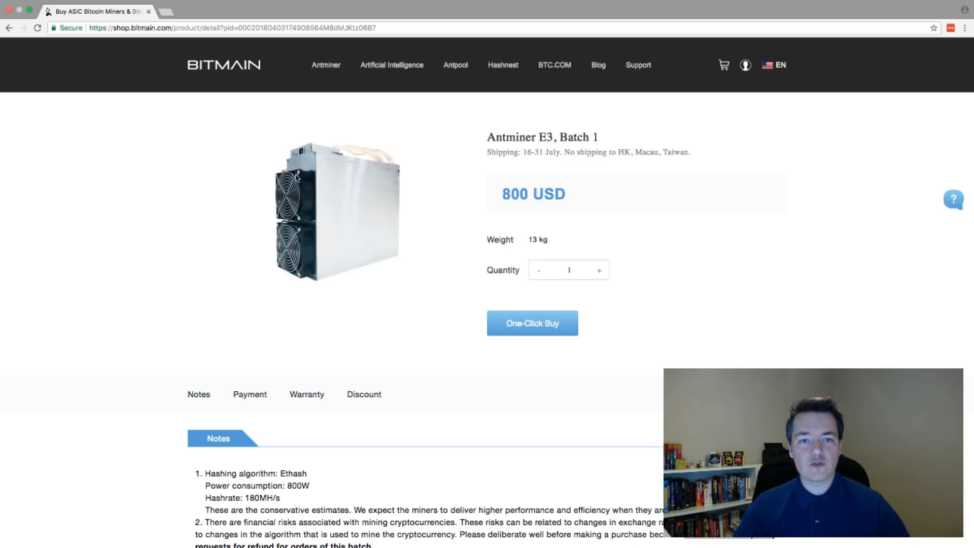
{"action": "mouse_move", "coordinate": [306, 183]}
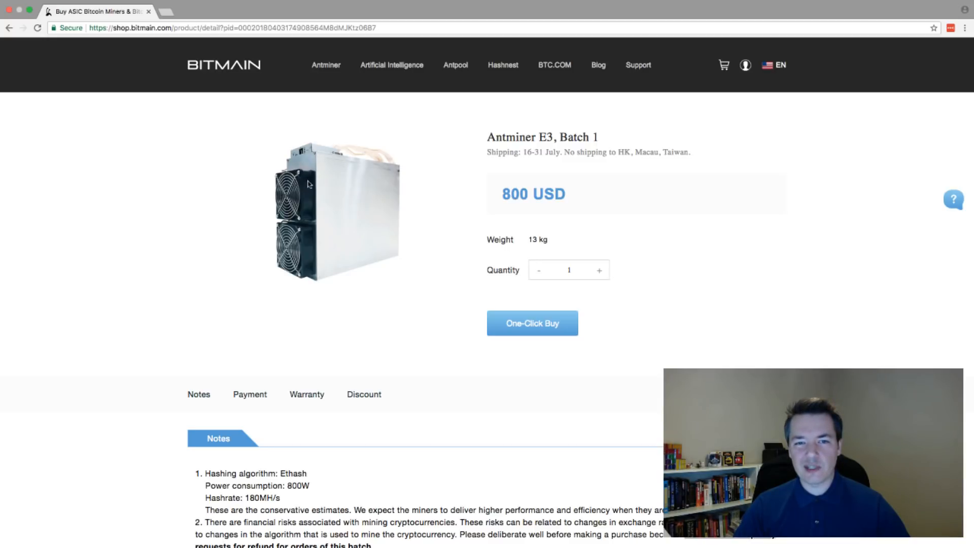
{"action": "mouse_move", "coordinate": [348, 177]}
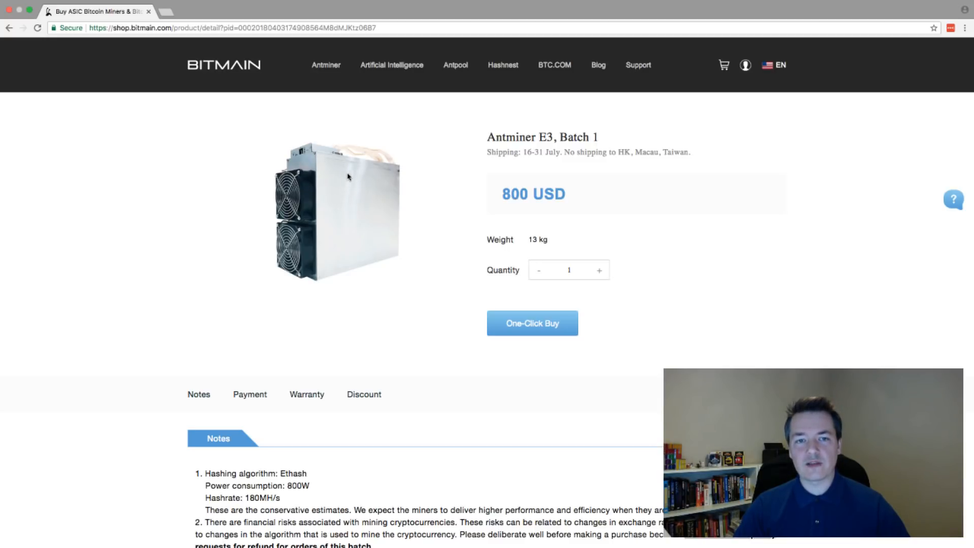
{"action": "mouse_move", "coordinate": [602, 197]}
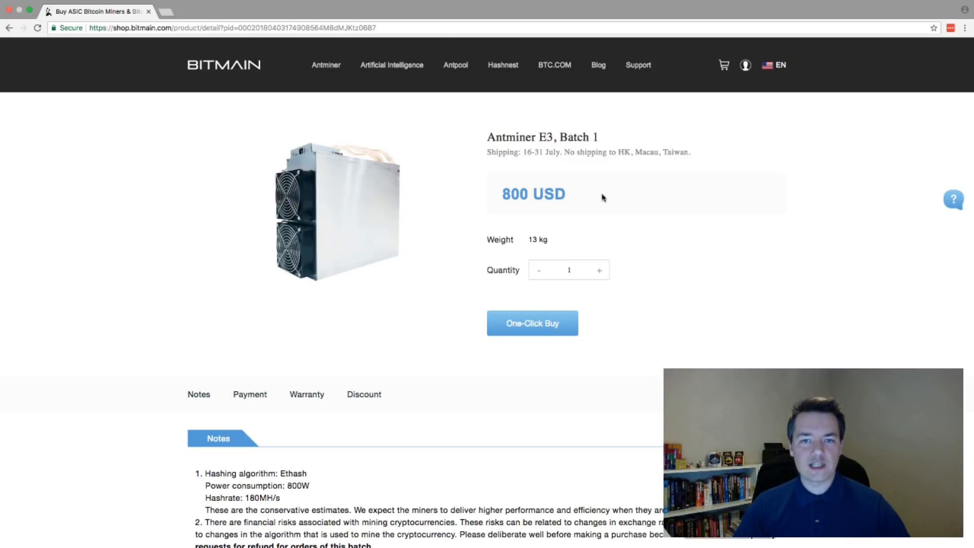
{"action": "mouse_move", "coordinate": [319, 182]}
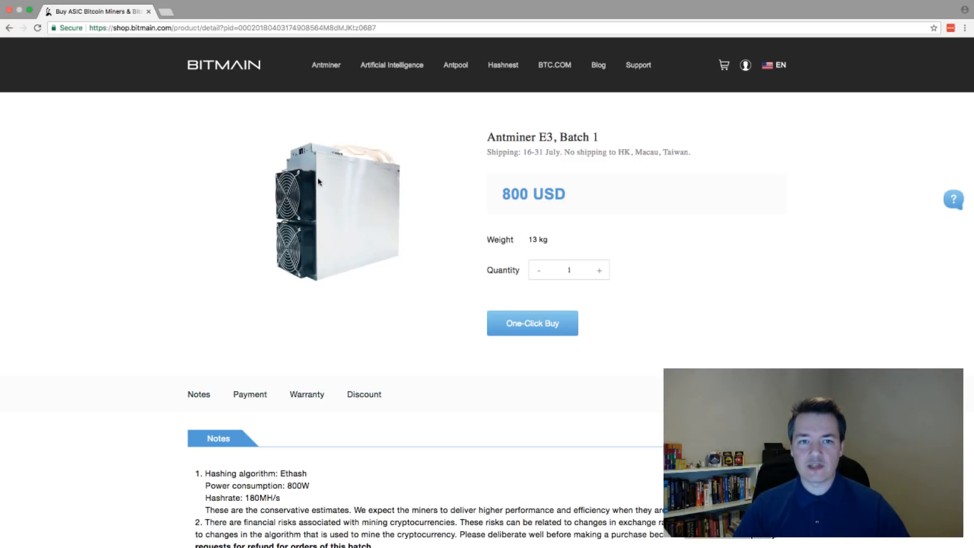
{"action": "mouse_move", "coordinate": [341, 228]}
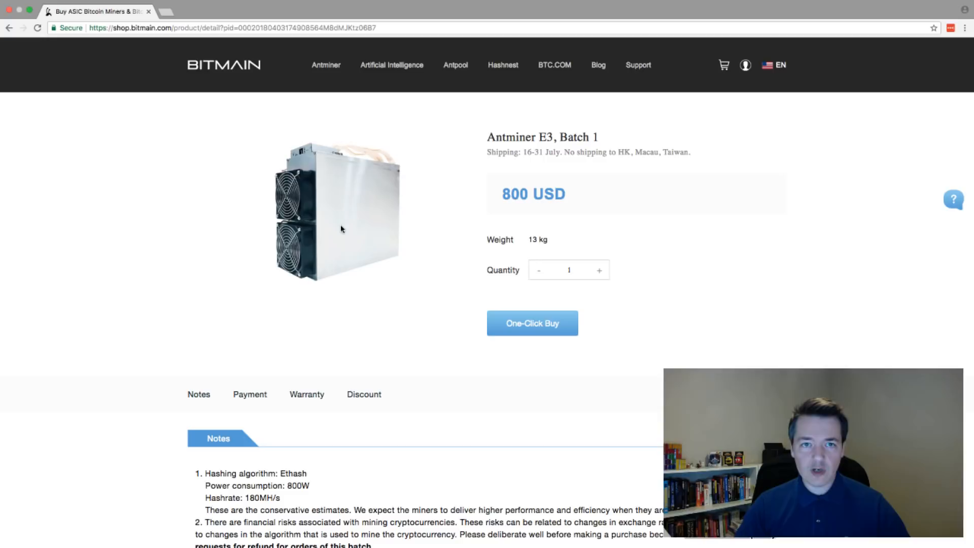
{"action": "mouse_move", "coordinate": [561, 207]}
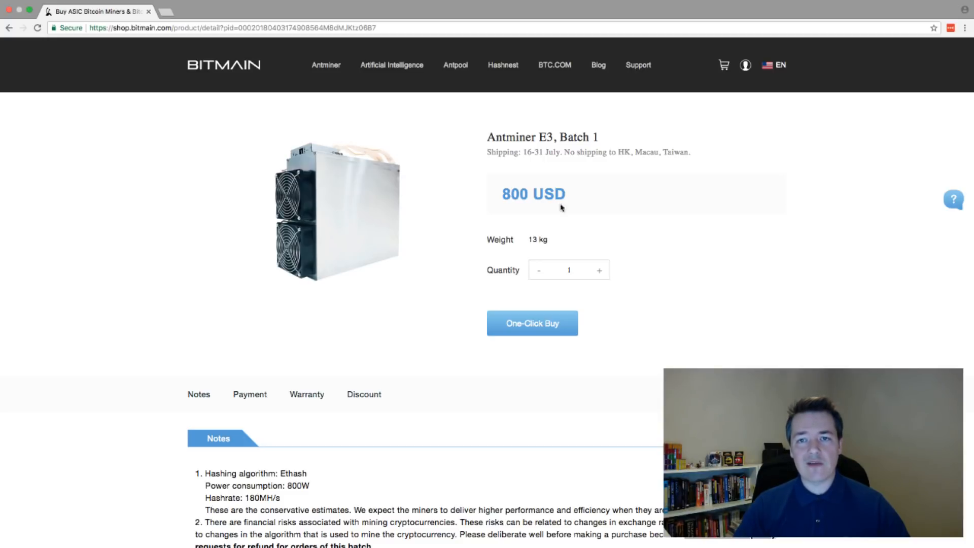
{"action": "mouse_move", "coordinate": [562, 198]}
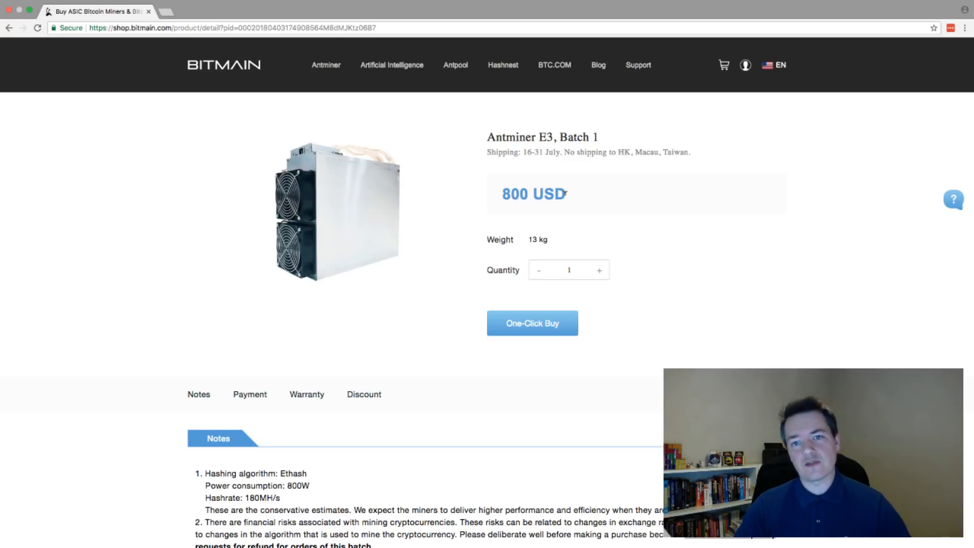
{"action": "mouse_move", "coordinate": [579, 195]}
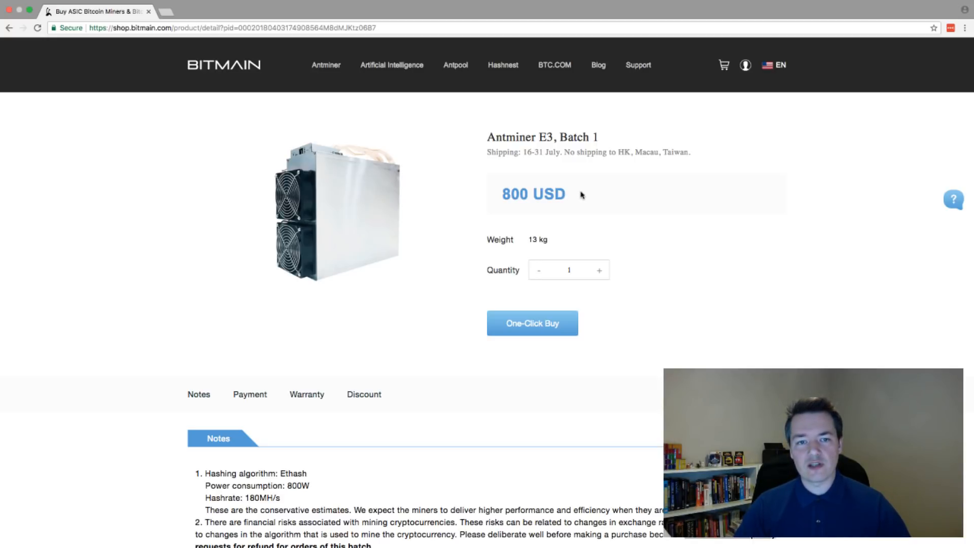
{"action": "left_click", "coordinate": [211, 12]}
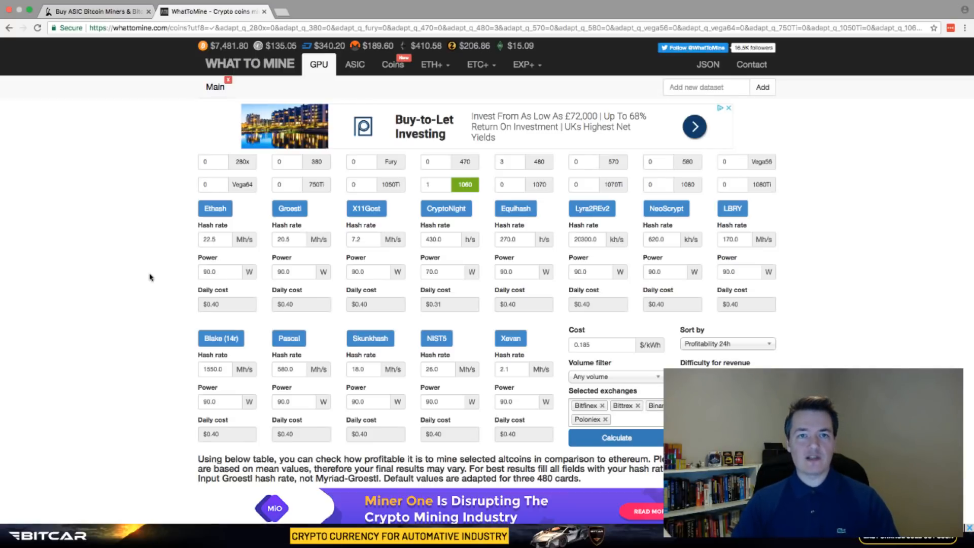
{"action": "mouse_move", "coordinate": [143, 274]}
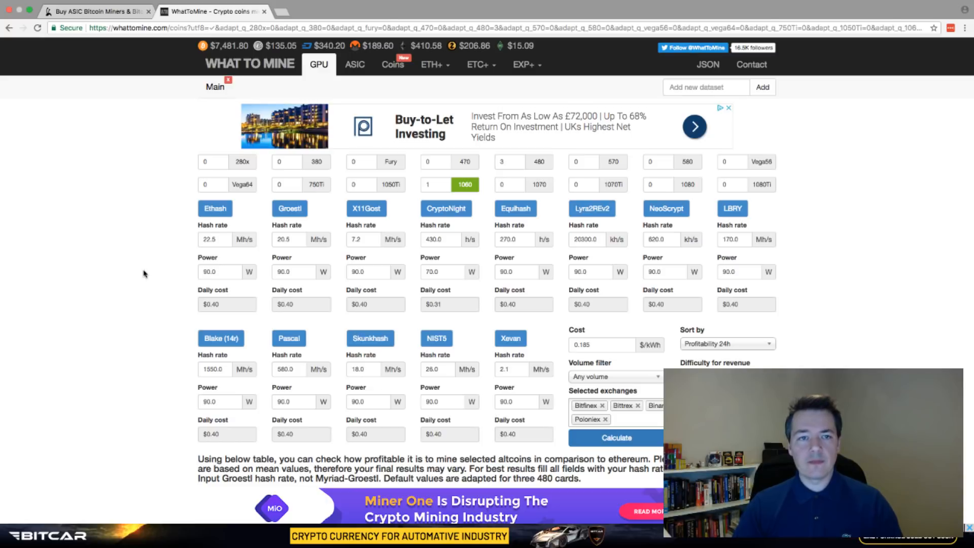
{"action": "mouse_move", "coordinate": [147, 276]}
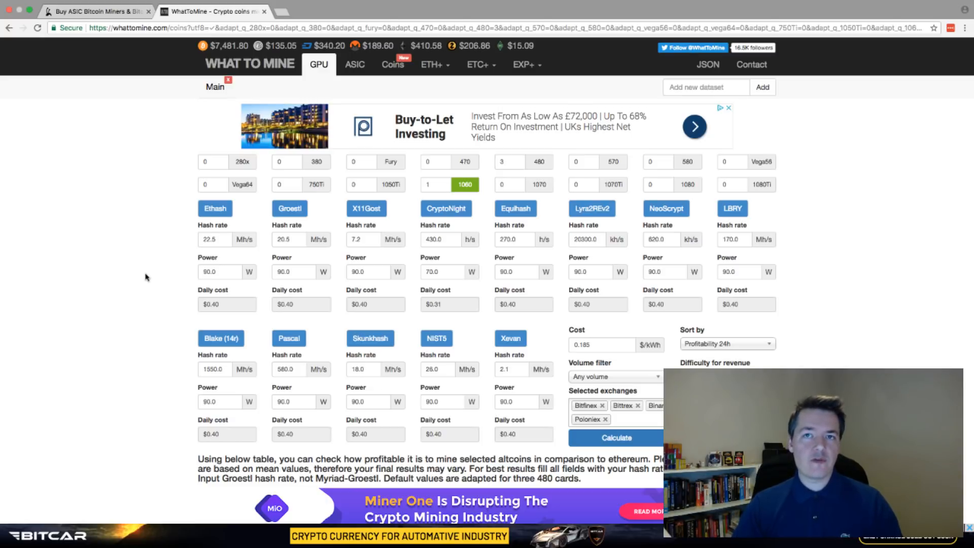
{"action": "mouse_move", "coordinate": [176, 267]}
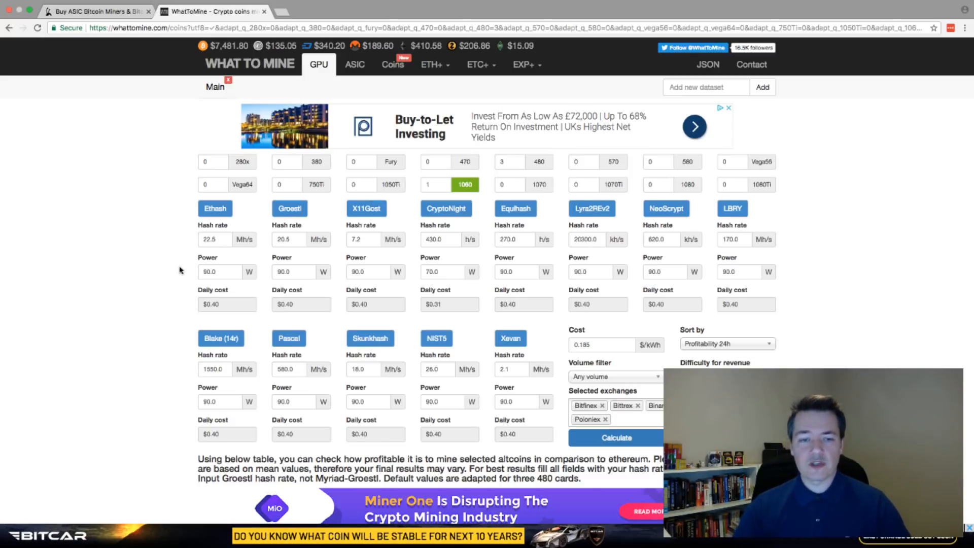
- Scroll to the results table showing Ethereum first at about $0.34 daily, Verge second, Ethereum Classic below
{"action": "scroll", "scroll_direction": "down", "scroll_amount": 3}
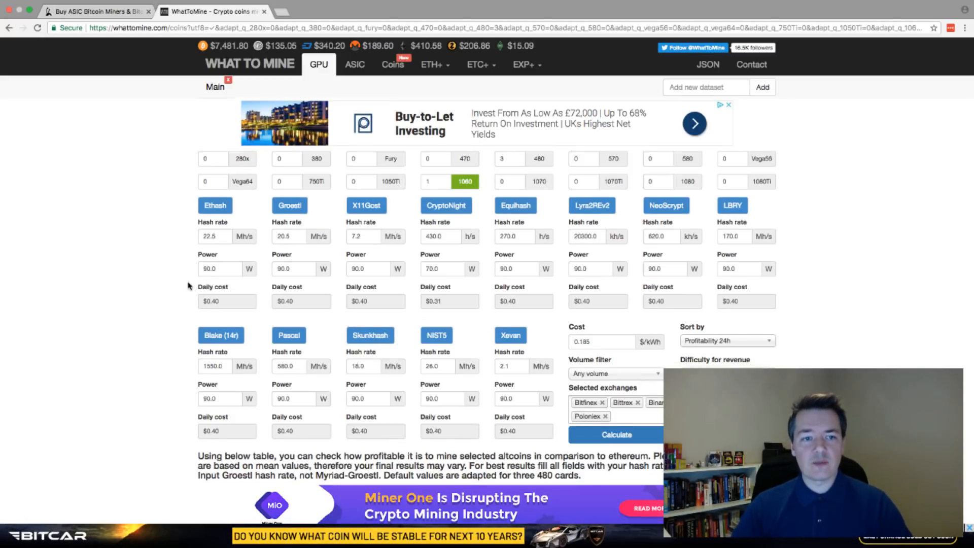
{"action": "scroll", "scroll_direction": "down", "scroll_amount": 3}
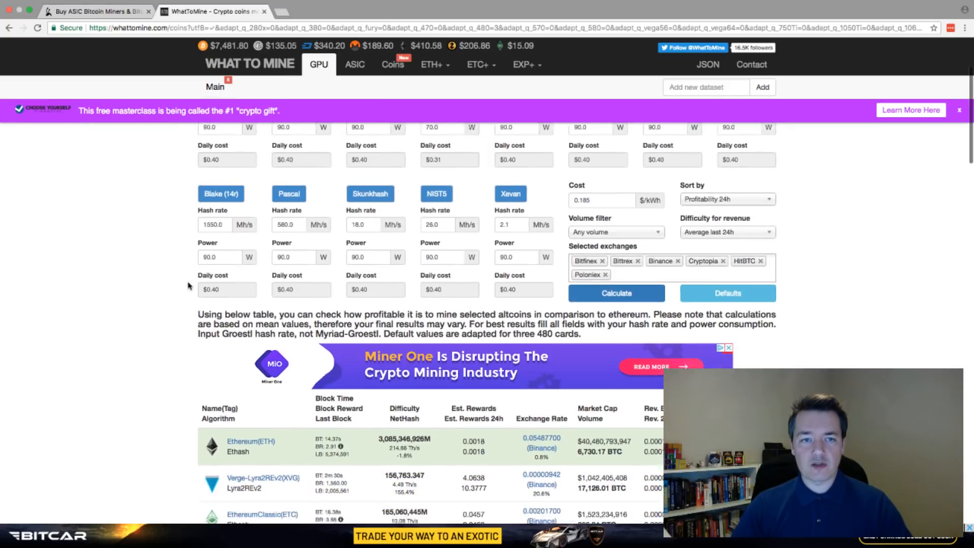
{"action": "scroll", "scroll_direction": "down", "scroll_amount": 3}
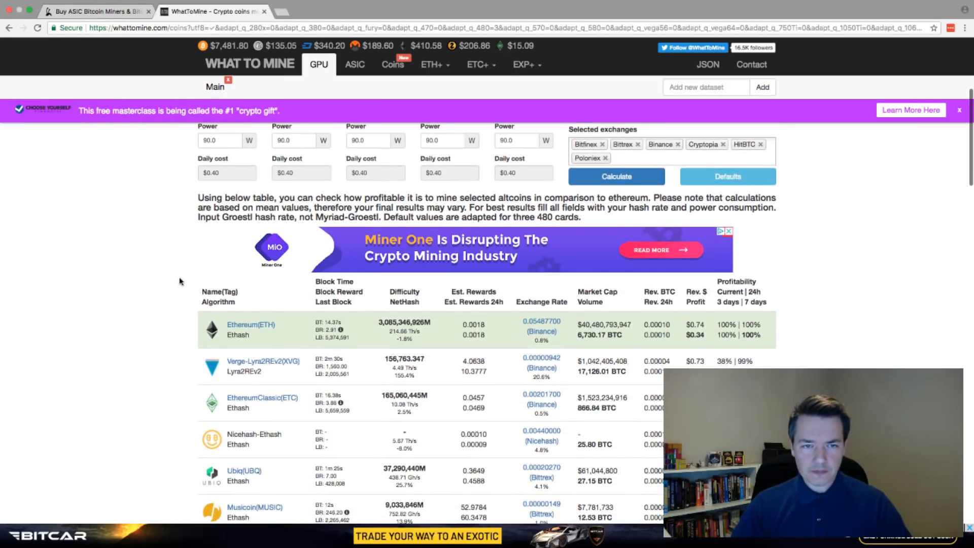
{"action": "scroll", "scroll_direction": "down", "scroll_amount": 3}
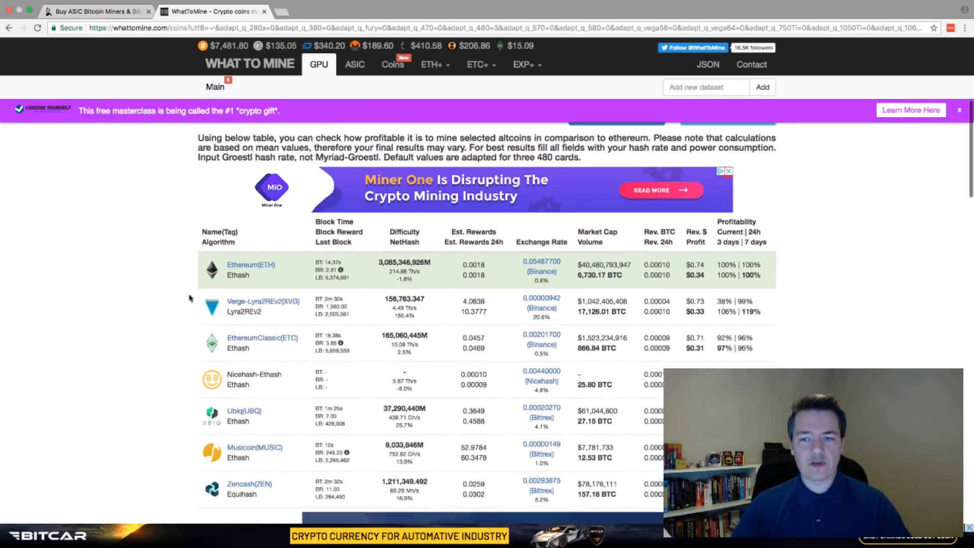
{"action": "scroll", "scroll_direction": "down", "scroll_amount": 3}
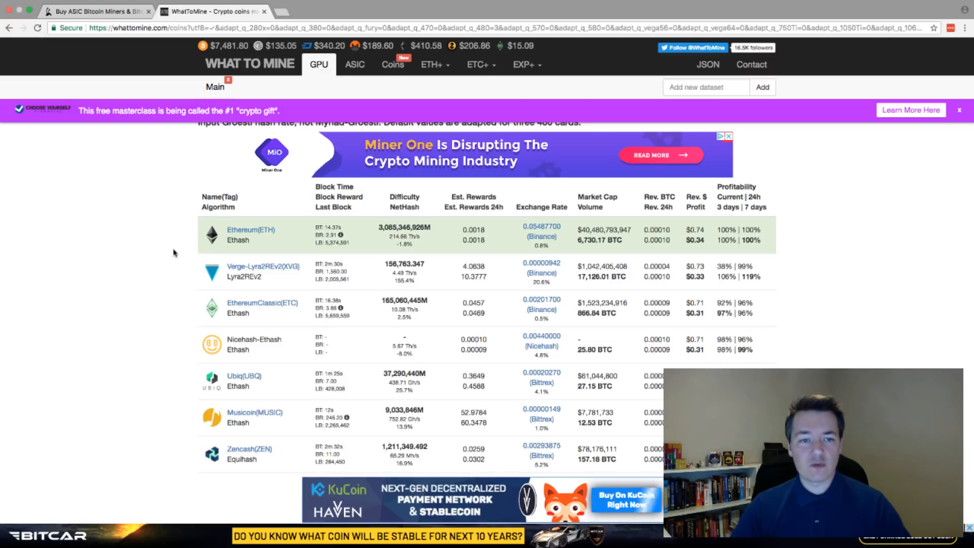
{"action": "mouse_move", "coordinate": [261, 307]}
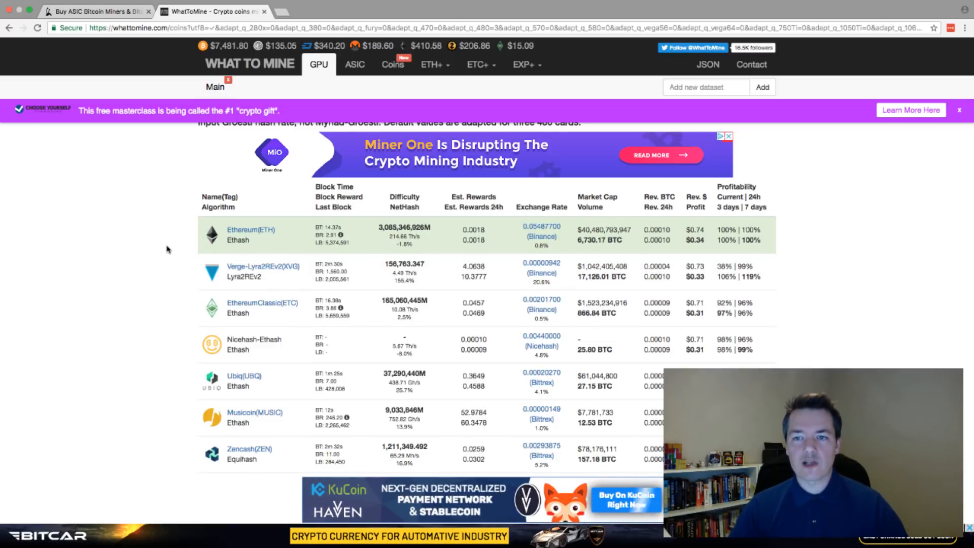
{"action": "mouse_move", "coordinate": [669, 251]}
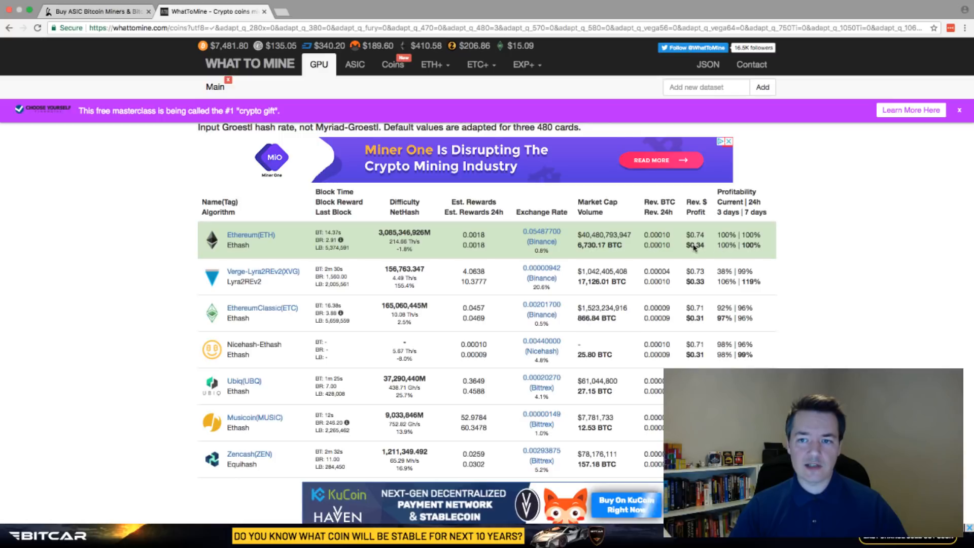
{"action": "scroll", "scroll_direction": "up", "scroll_amount": 3}
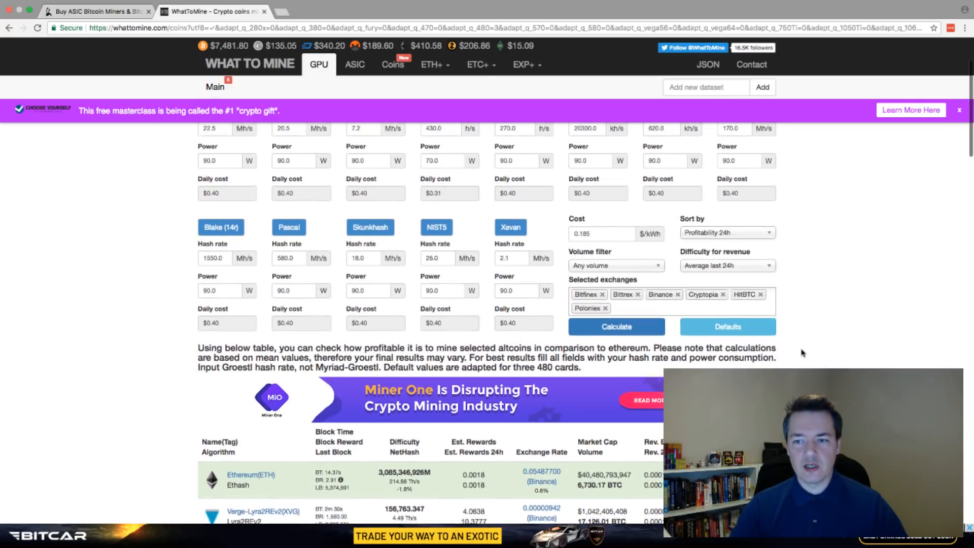
{"action": "scroll", "scroll_direction": "down", "scroll_amount": 3}
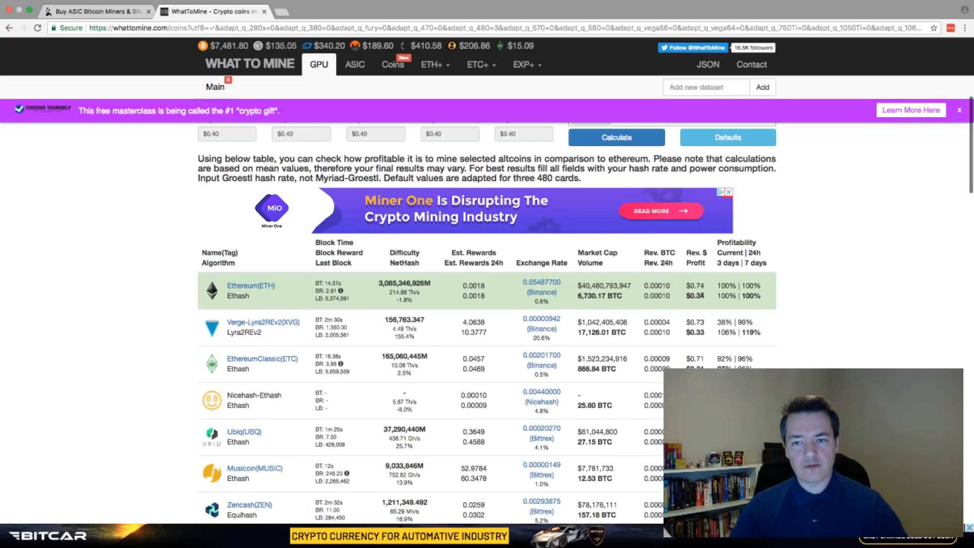
{"action": "mouse_move", "coordinate": [740, 298]}
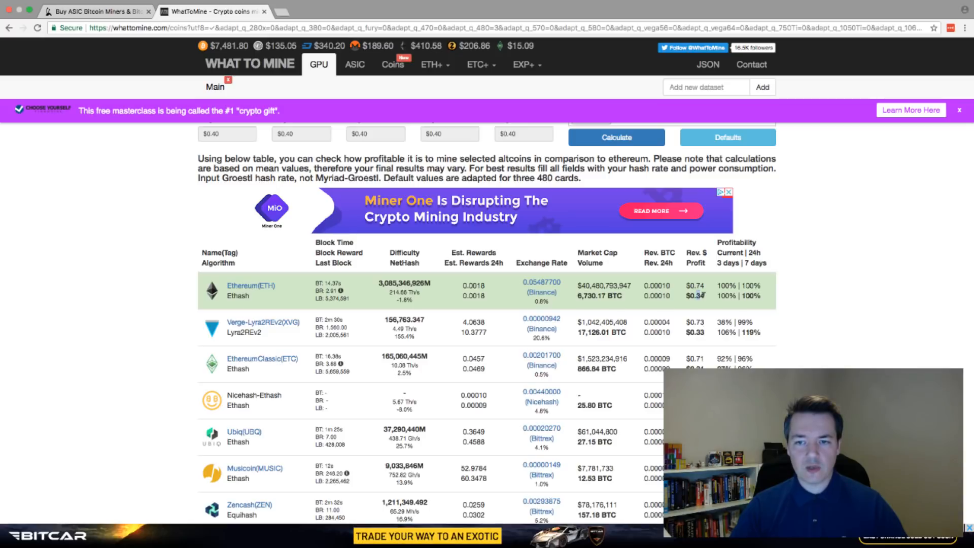
{"action": "scroll", "scroll_direction": "down", "scroll_amount": 3}
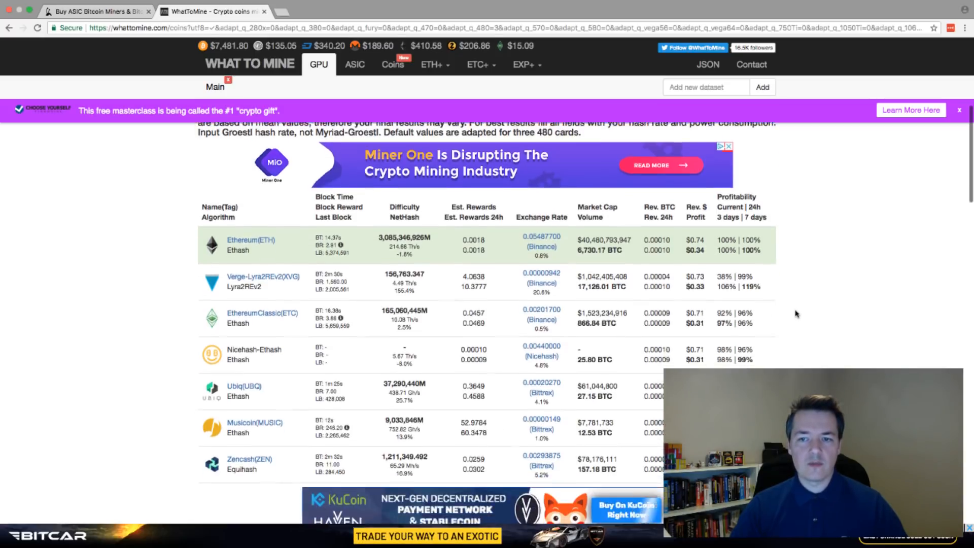
{"action": "scroll", "scroll_direction": "down", "scroll_amount": 3}
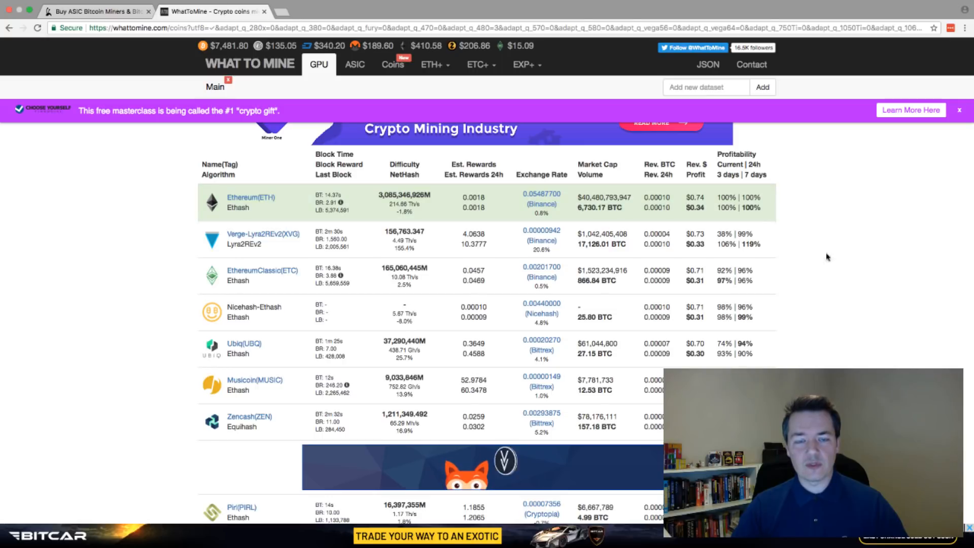
{"action": "mouse_move", "coordinate": [713, 212]}
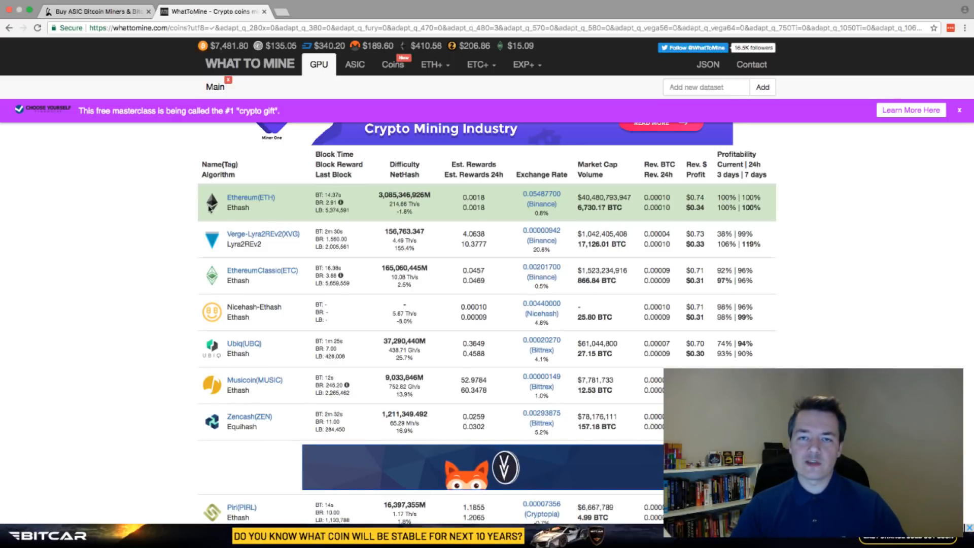
{"action": "mouse_move", "coordinate": [171, 216]}
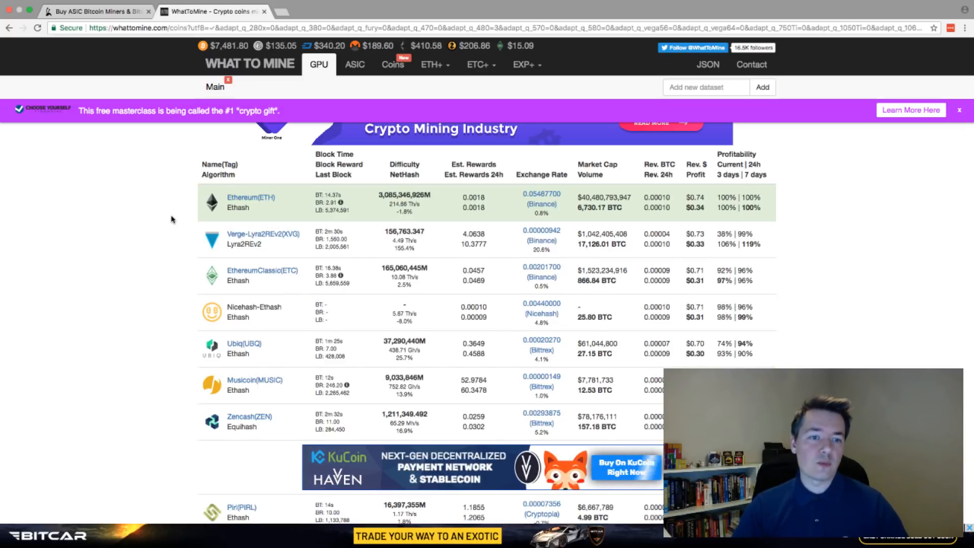
- Deselect the Ethash algorithm in the GPU settings and submit Calculate to recompute the rankings
{"action": "scroll", "scroll_direction": "up", "scroll_amount": 3}
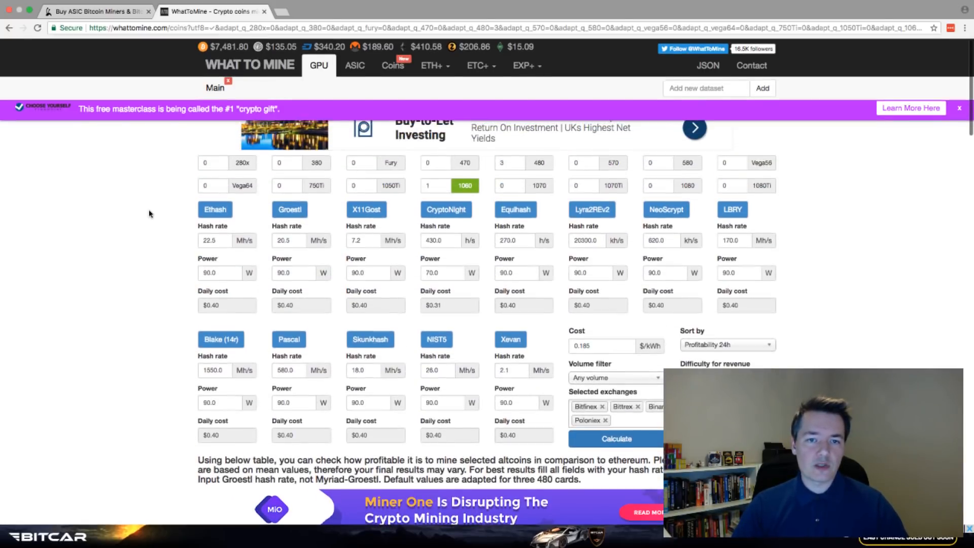
{"action": "left_click", "coordinate": [964, 108]}
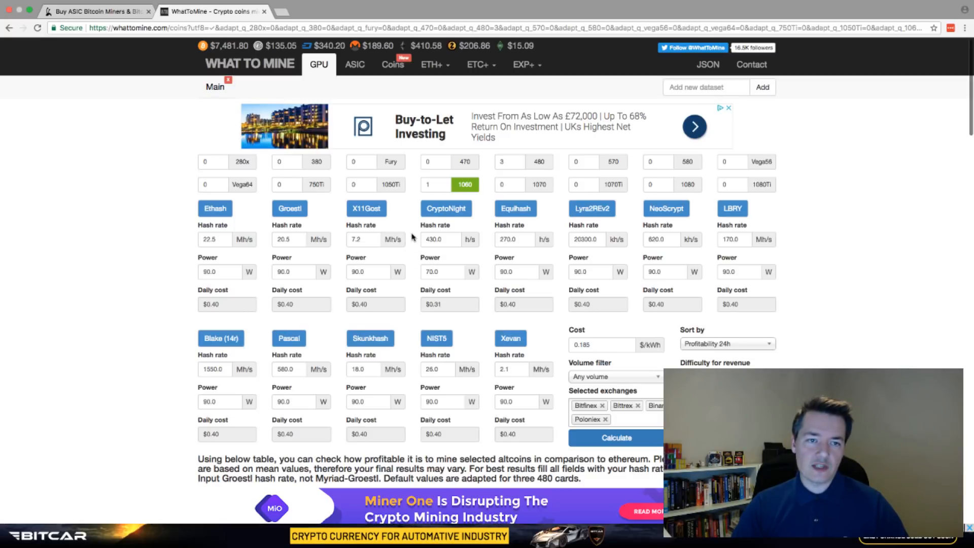
{"action": "mouse_move", "coordinate": [215, 208]}
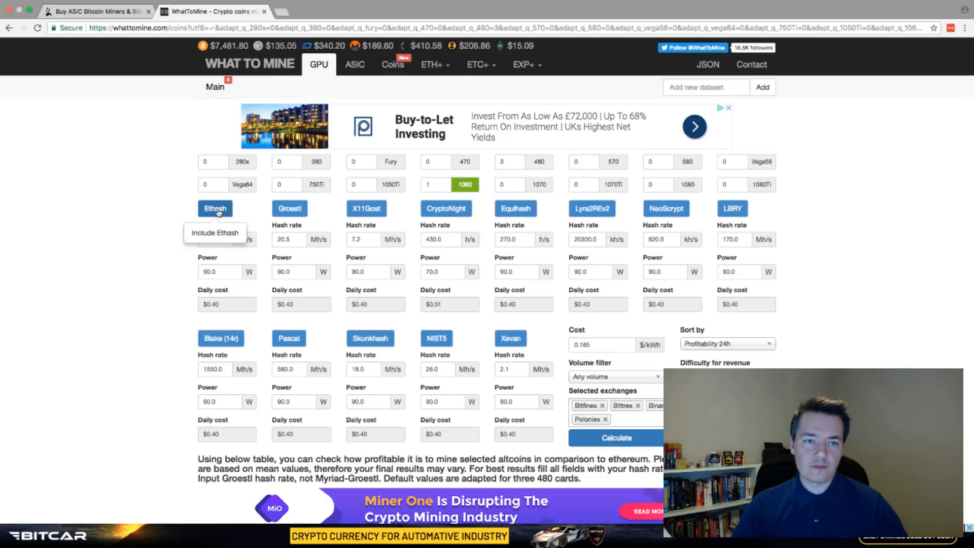
{"action": "left_click", "coordinate": [215, 208]}
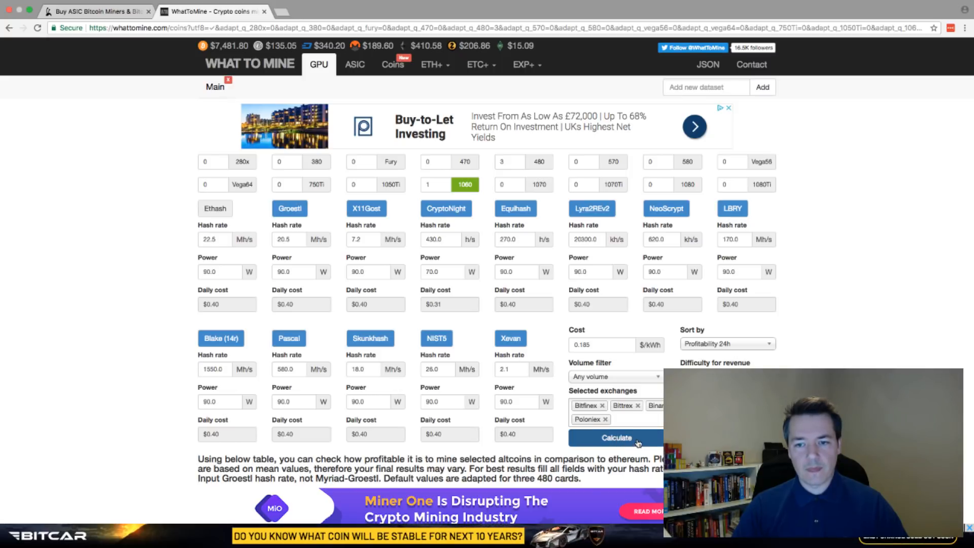
{"action": "left_click", "coordinate": [616, 438]}
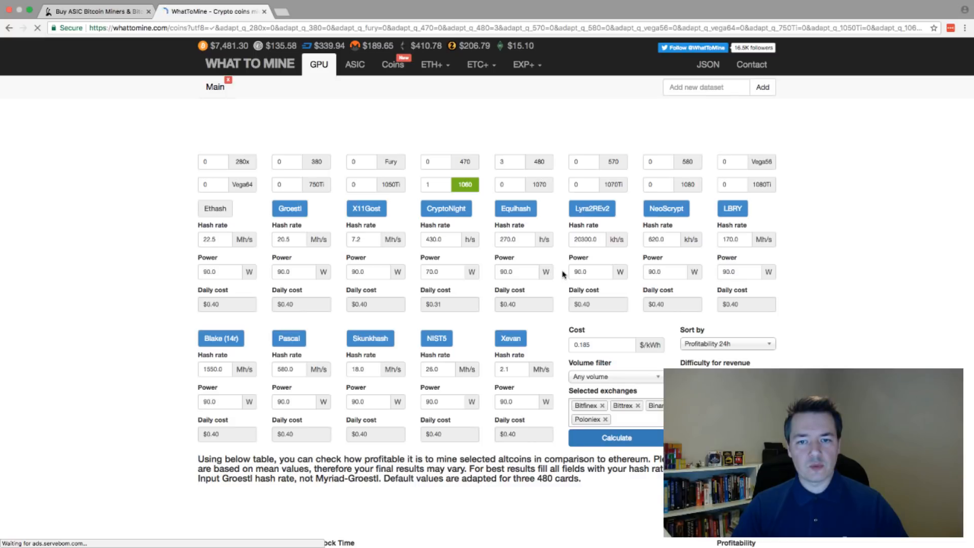
- Scroll to the recalculated table with Verge first, then Zencash, BitSend and Zcash
{"action": "scroll", "scroll_direction": "down", "scroll_amount": 3}
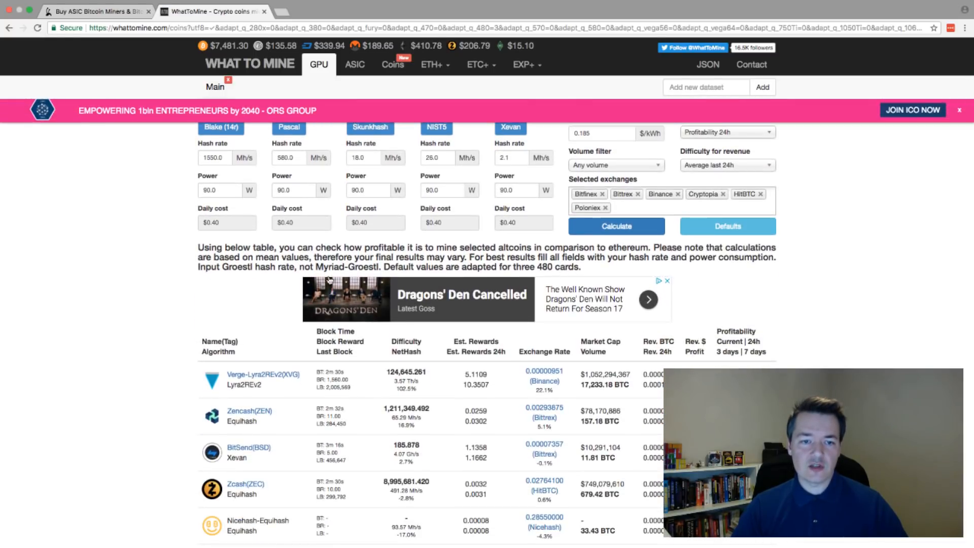
{"action": "scroll", "scroll_direction": "up", "scroll_amount": 3}
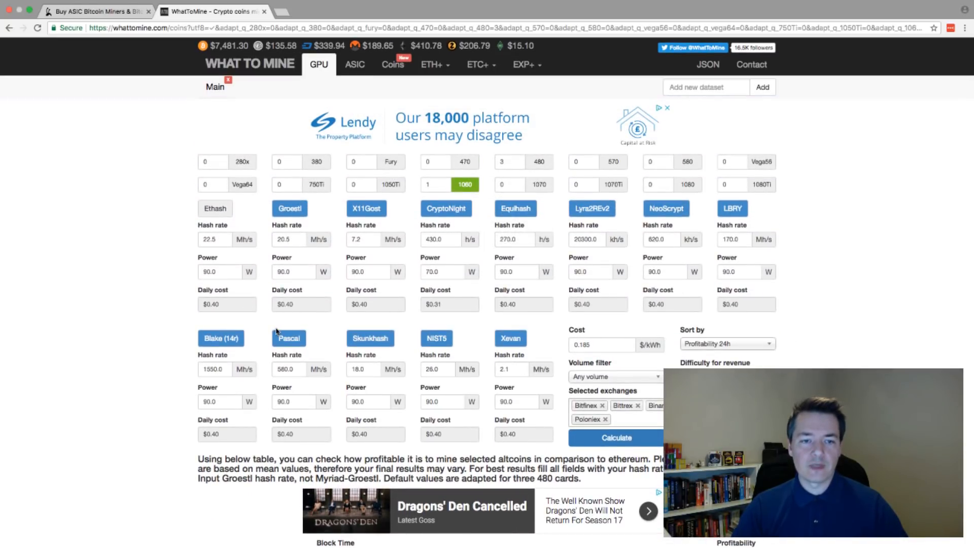
{"action": "scroll", "scroll_direction": "down", "scroll_amount": 3}
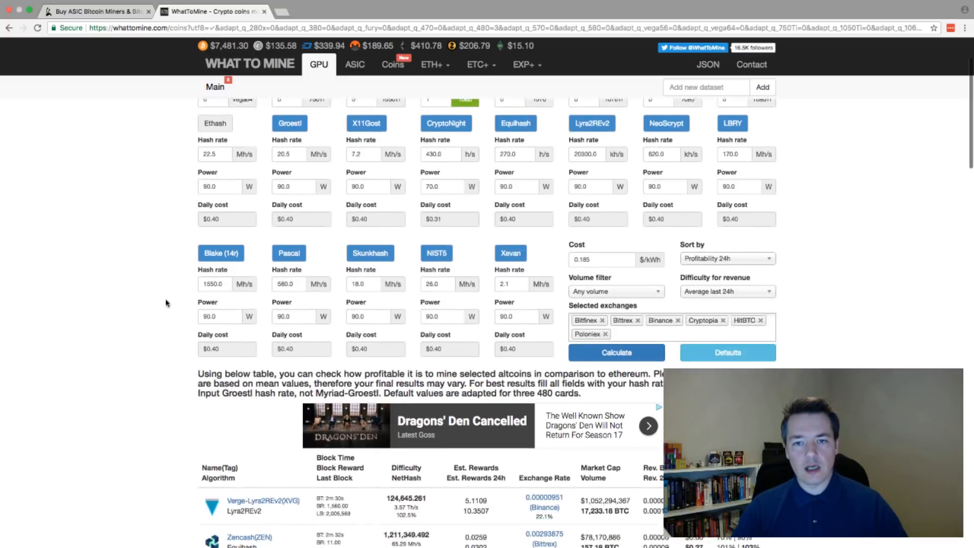
{"action": "scroll", "scroll_direction": "down", "scroll_amount": 3}
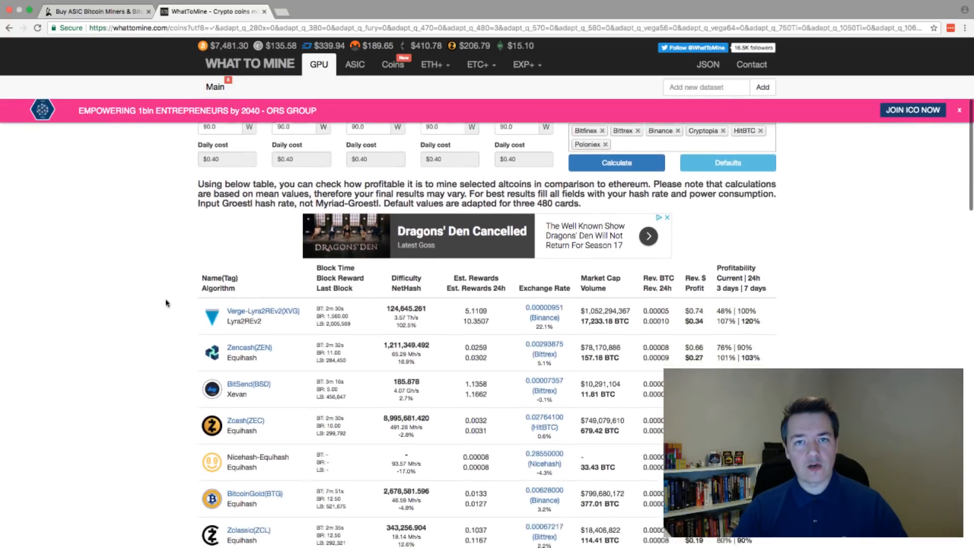
{"action": "scroll", "scroll_direction": "down", "scroll_amount": 3}
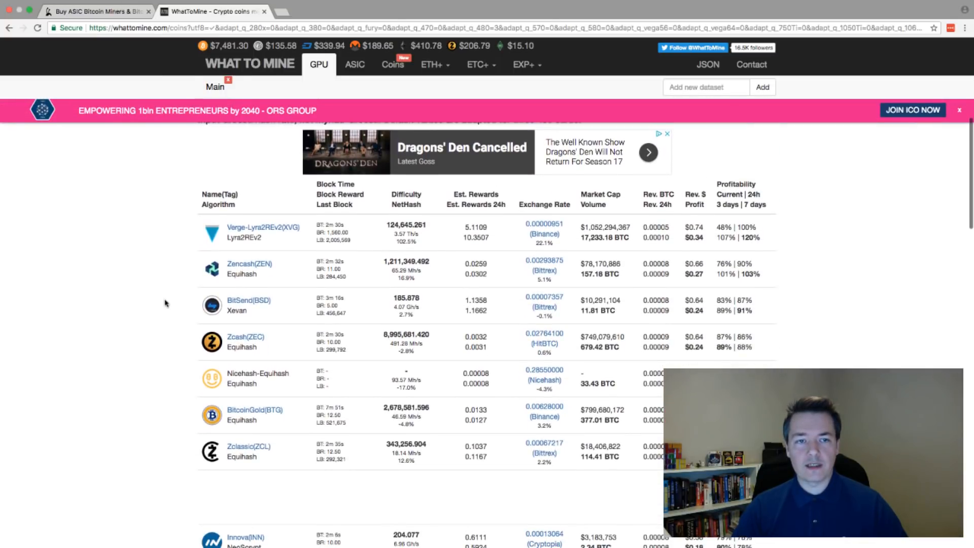
{"action": "scroll", "scroll_direction": "down", "scroll_amount": 3}
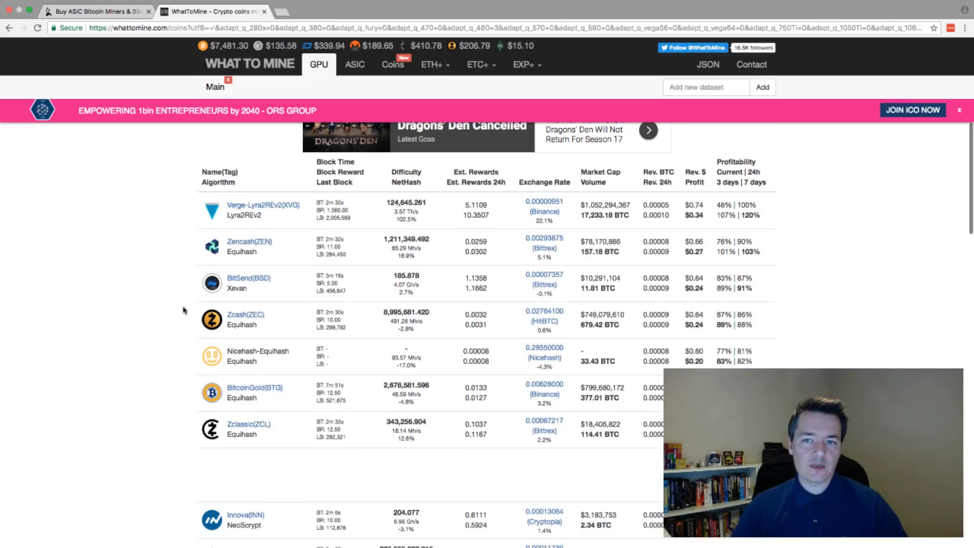
{"action": "mouse_move", "coordinate": [249, 241]}
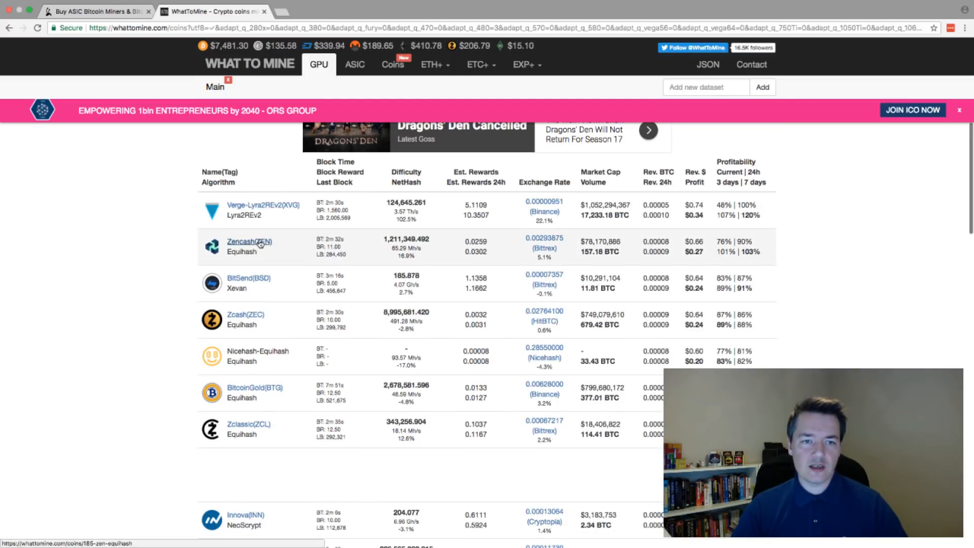
{"action": "mouse_move", "coordinate": [428, 252]}
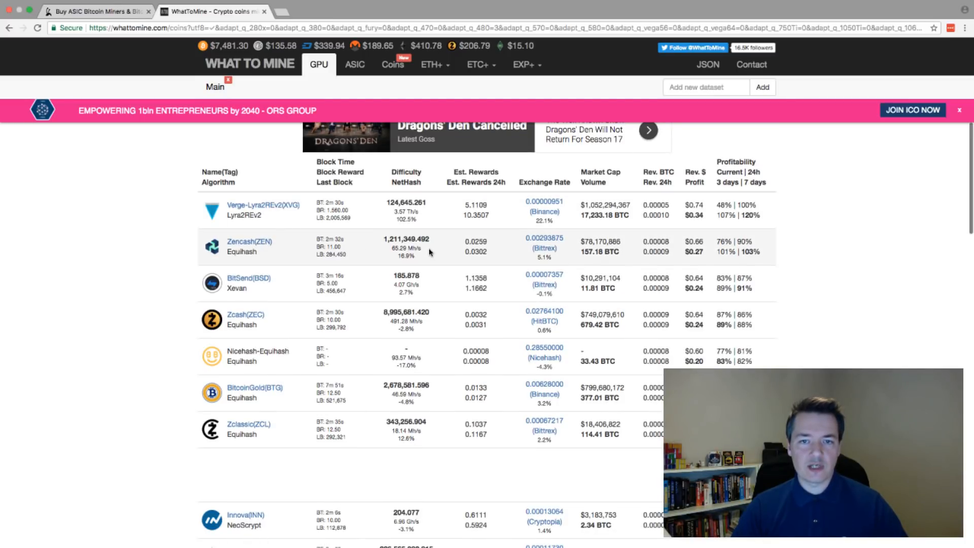
{"action": "mouse_move", "coordinate": [249, 241]}
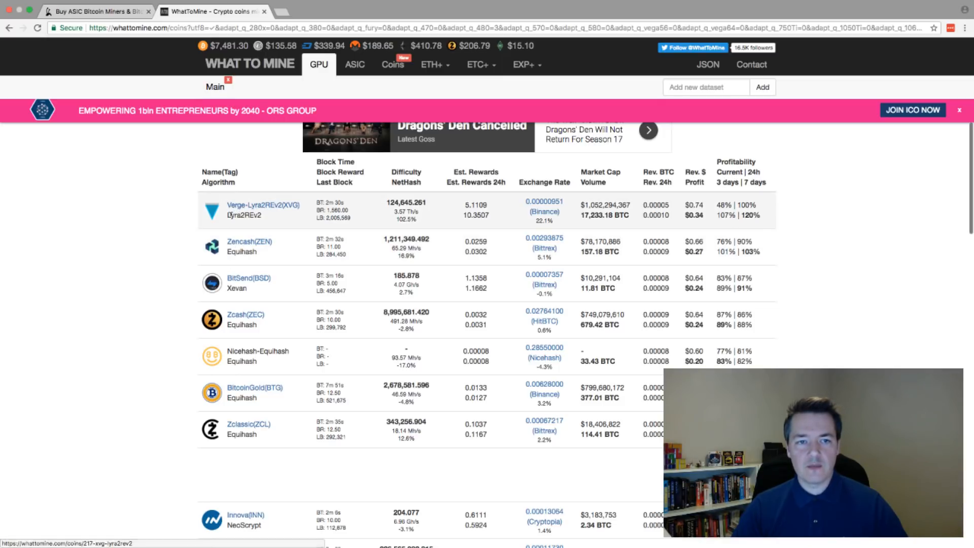
{"action": "mouse_move", "coordinate": [261, 211]}
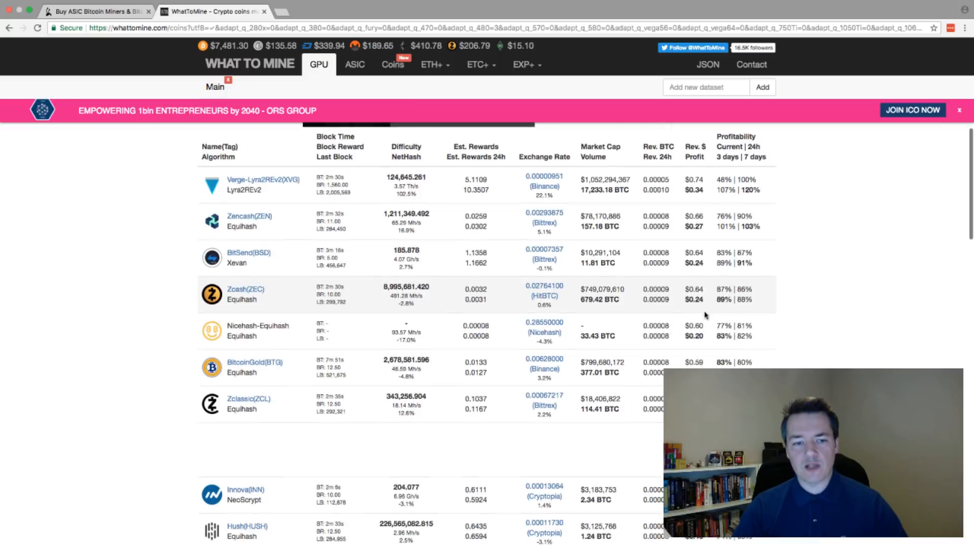
- Scroll down to lower-ranked coins like Monero, Bytecoin and Decred with negative daily profits
{"action": "scroll", "scroll_direction": "up", "scroll_amount": 3}
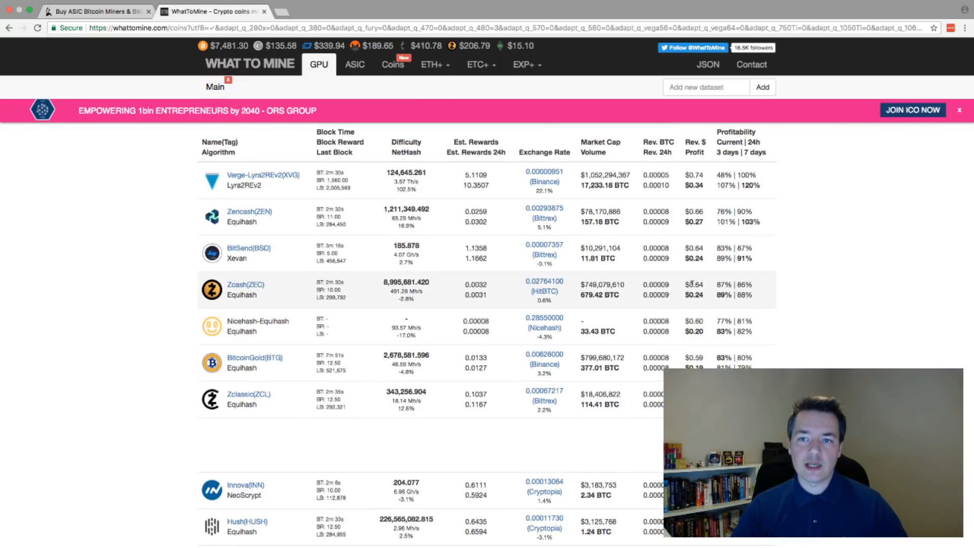
{"action": "mouse_move", "coordinate": [680, 210]}
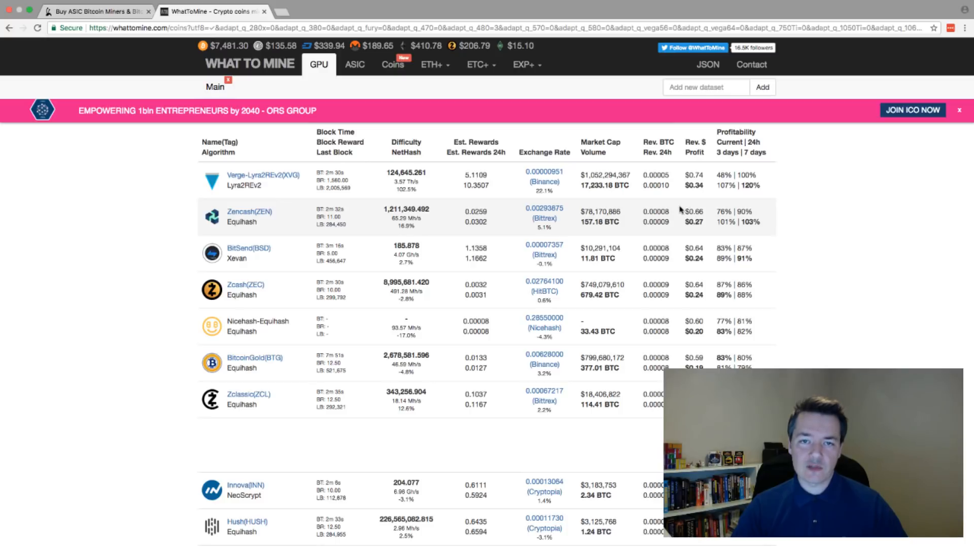
{"action": "mouse_move", "coordinate": [674, 209]}
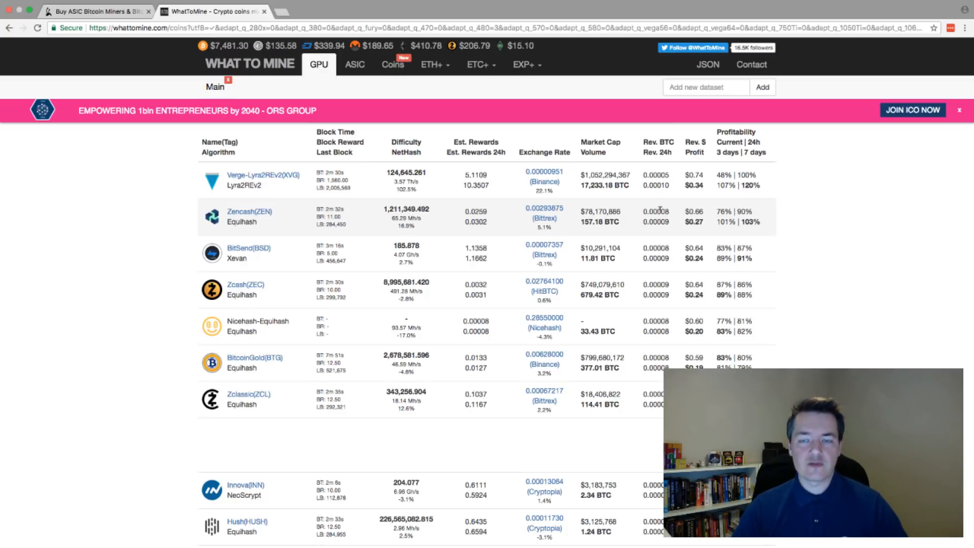
{"action": "mouse_move", "coordinate": [677, 206]}
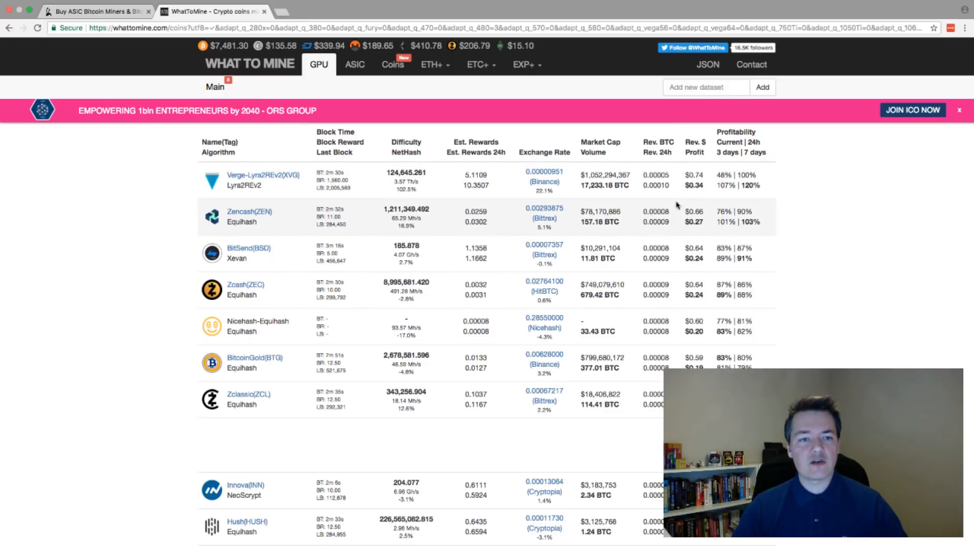
{"action": "scroll", "scroll_direction": "down", "scroll_amount": 3}
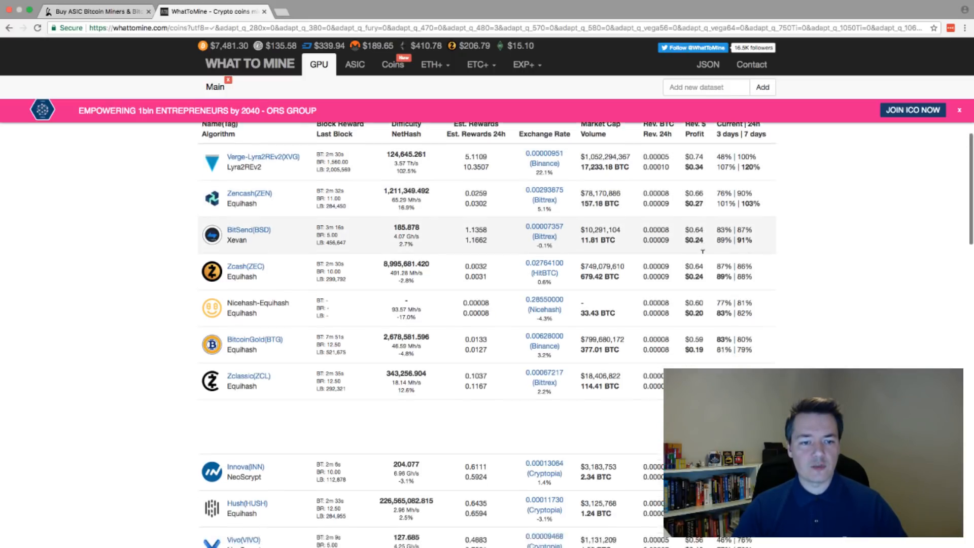
{"action": "scroll", "scroll_direction": "down", "scroll_amount": 3}
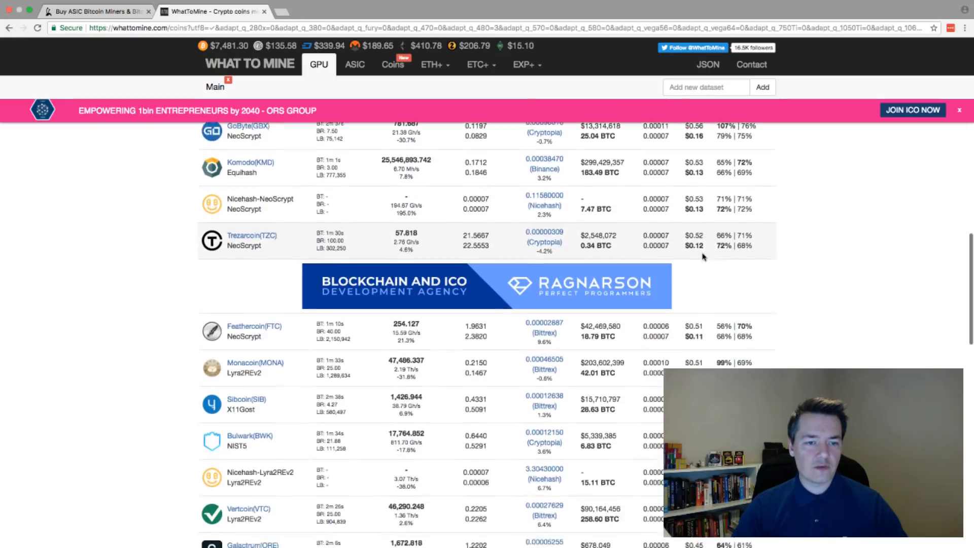
{"action": "scroll", "scroll_direction": "down", "scroll_amount": 3}
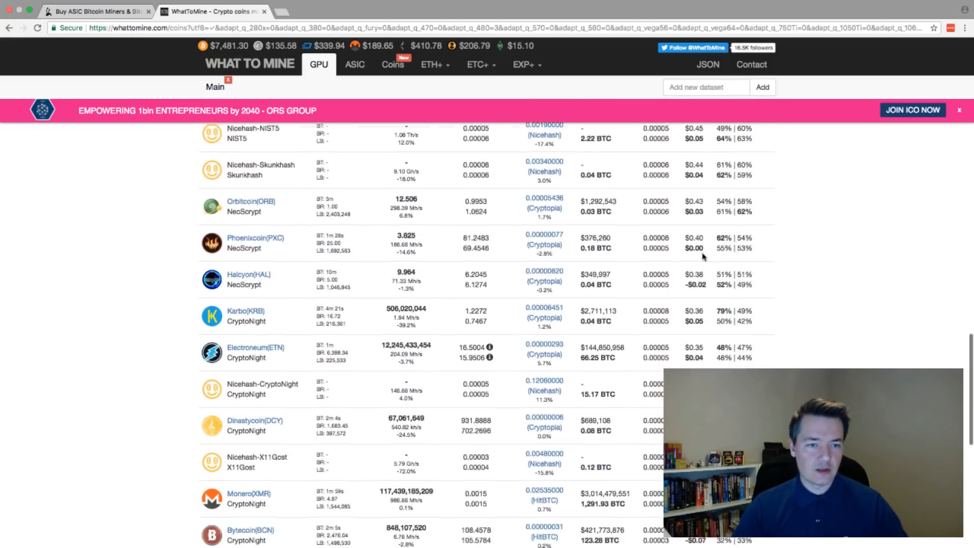
{"action": "scroll", "scroll_direction": "down", "scroll_amount": 3}
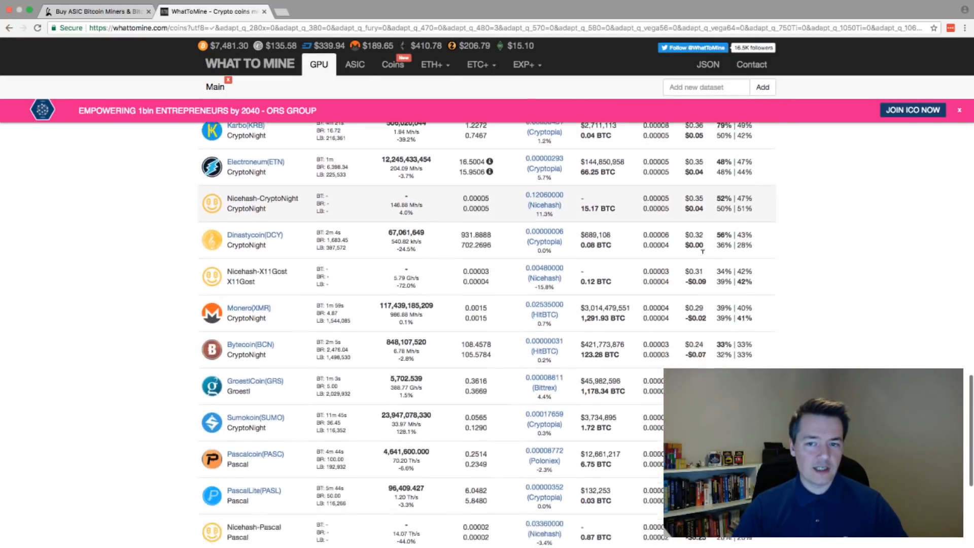
{"action": "scroll", "scroll_direction": "down", "scroll_amount": 3}
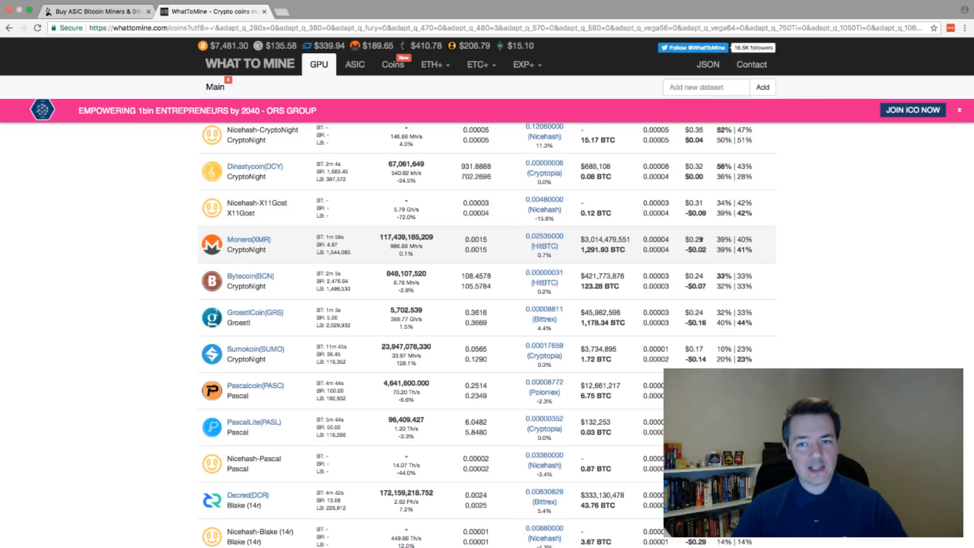
{"action": "mouse_move", "coordinate": [578, 247]}
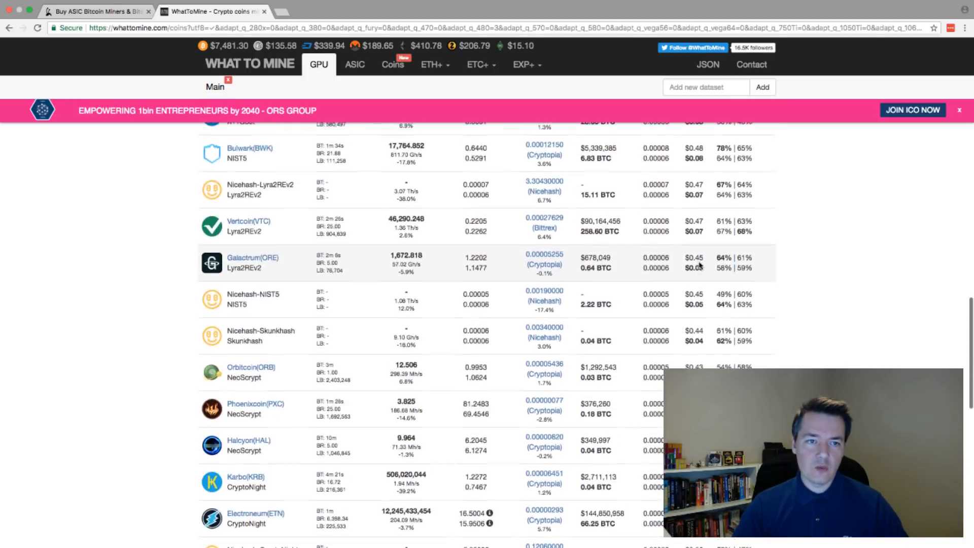
- Scroll back to the top rows where Verge leads at about $0.34, followed by Zencash and BitSend
{"action": "scroll", "scroll_direction": "up", "scroll_amount": 3}
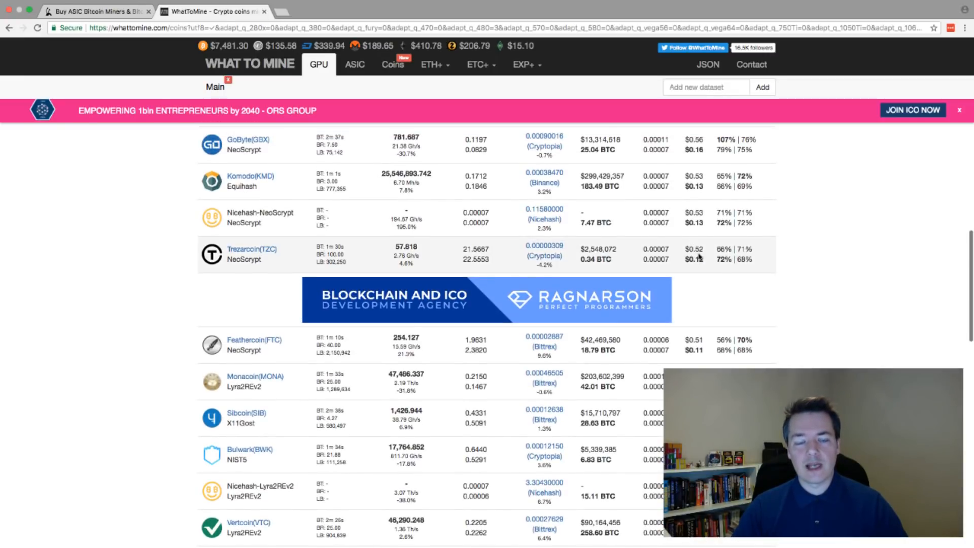
{"action": "scroll", "scroll_direction": "up", "scroll_amount": 3}
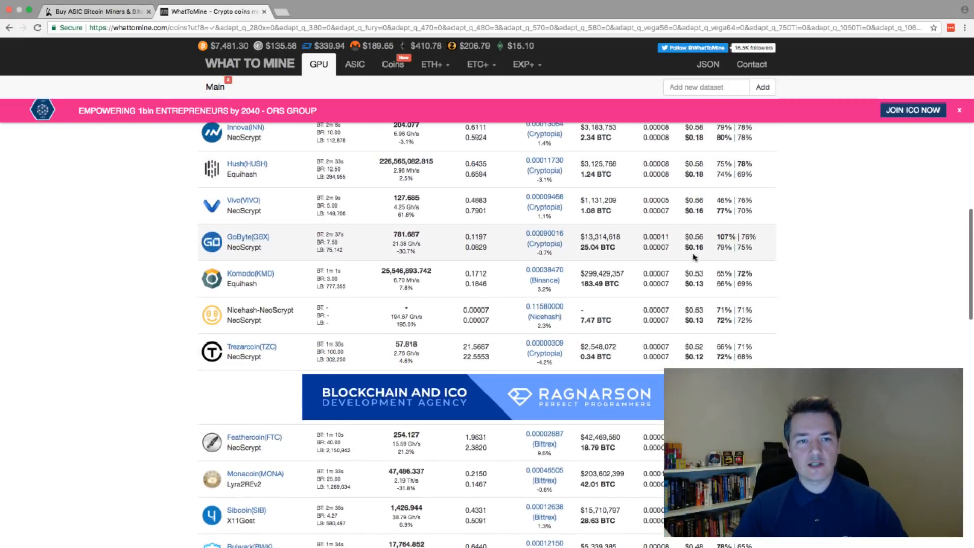
{"action": "scroll", "scroll_direction": "up", "scroll_amount": 3}
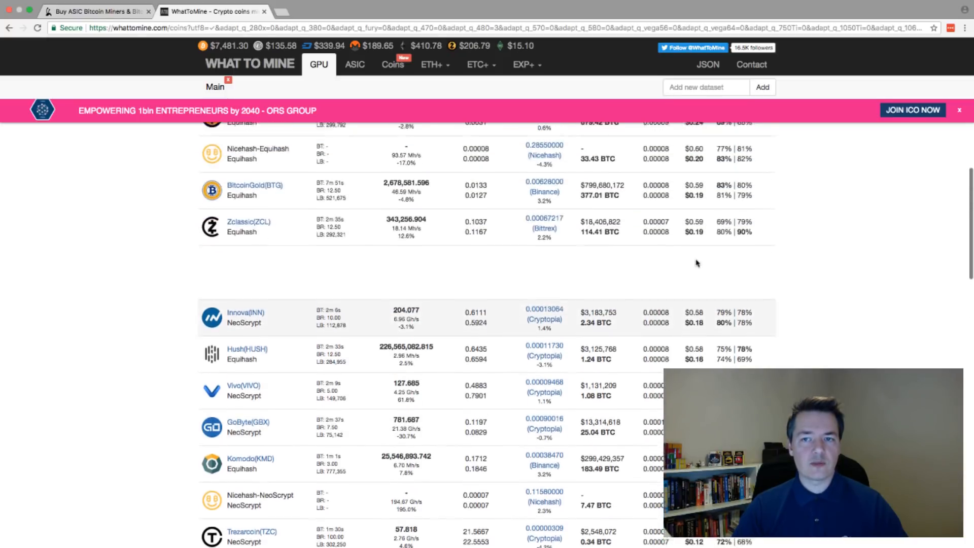
{"action": "scroll", "scroll_direction": "up", "scroll_amount": 3}
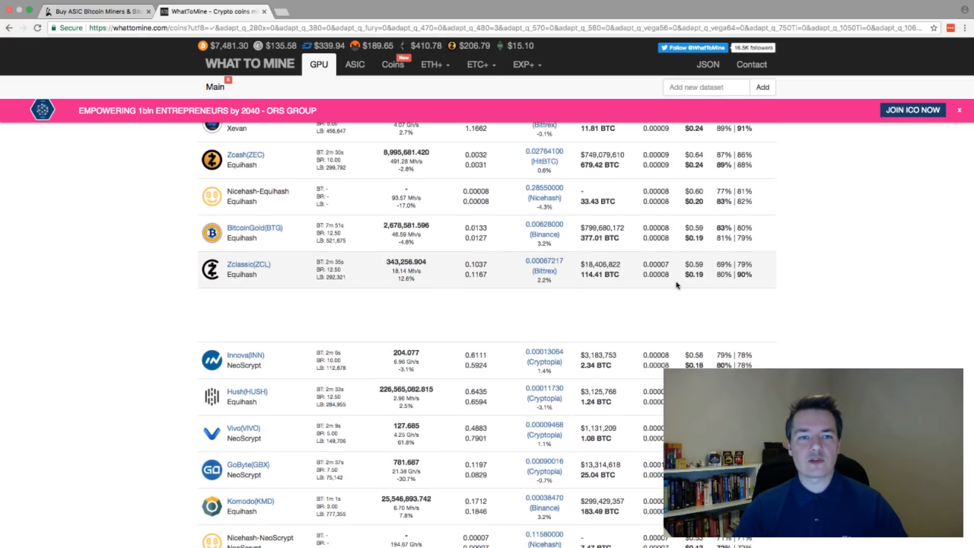
{"action": "scroll", "scroll_direction": "up", "scroll_amount": 3}
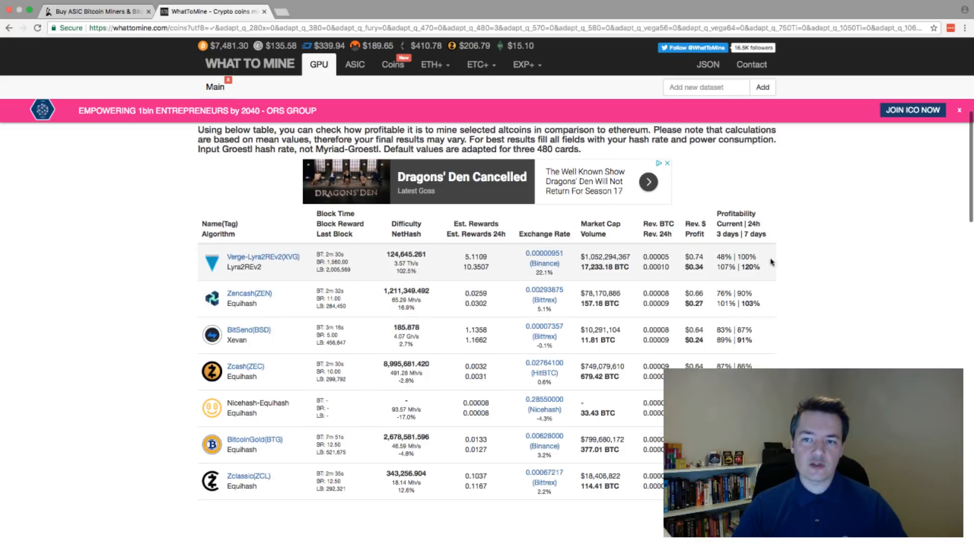
{"action": "mouse_move", "coordinate": [787, 281]}
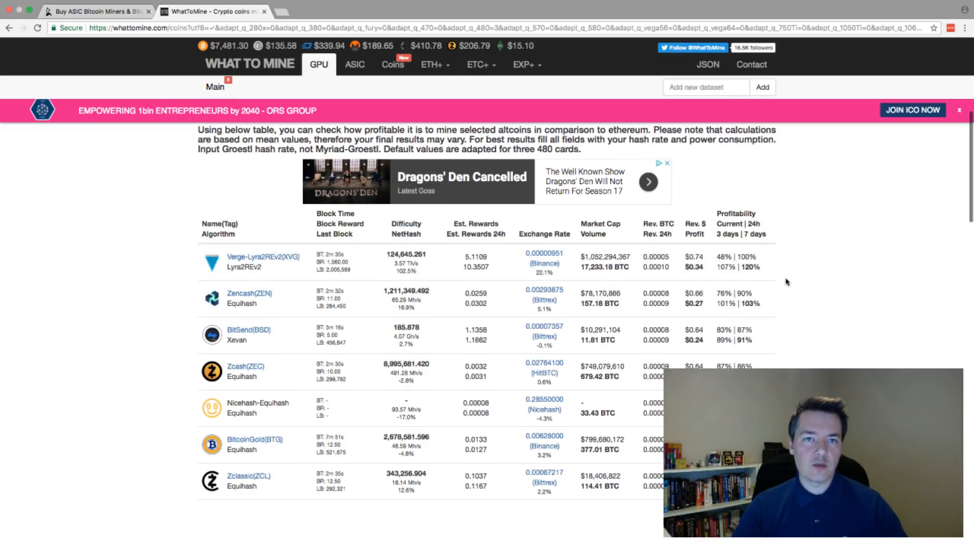